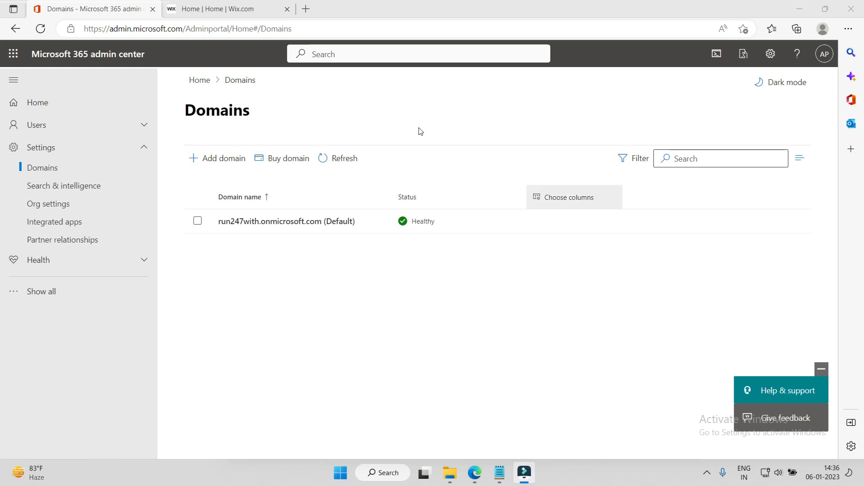
{"action": "mouse_move", "coordinate": [373, 122]}
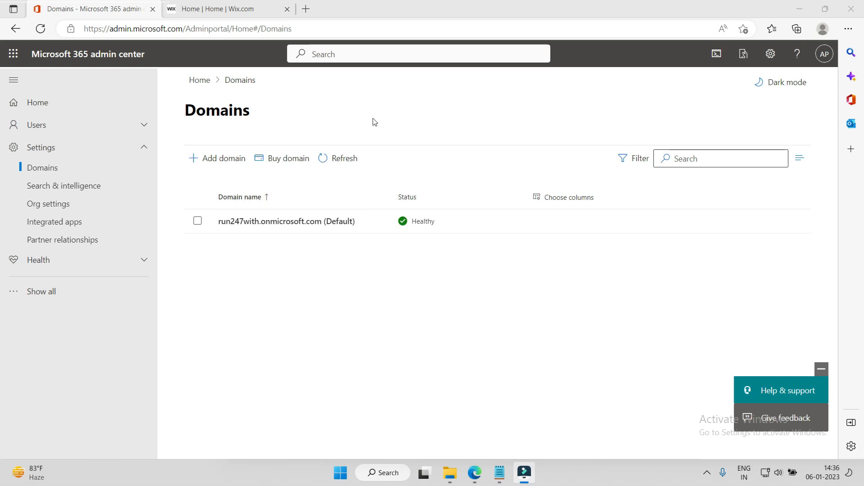
{"action": "mouse_move", "coordinate": [282, 311]}
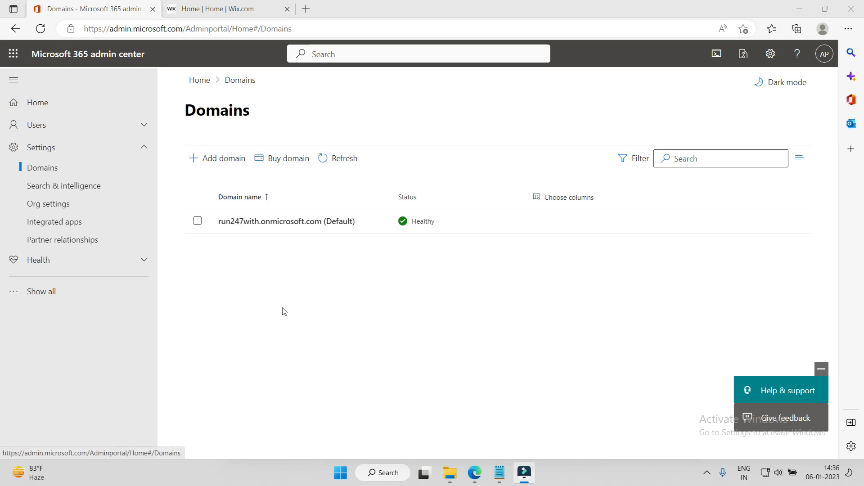
{"action": "mouse_move", "coordinate": [308, 317]}
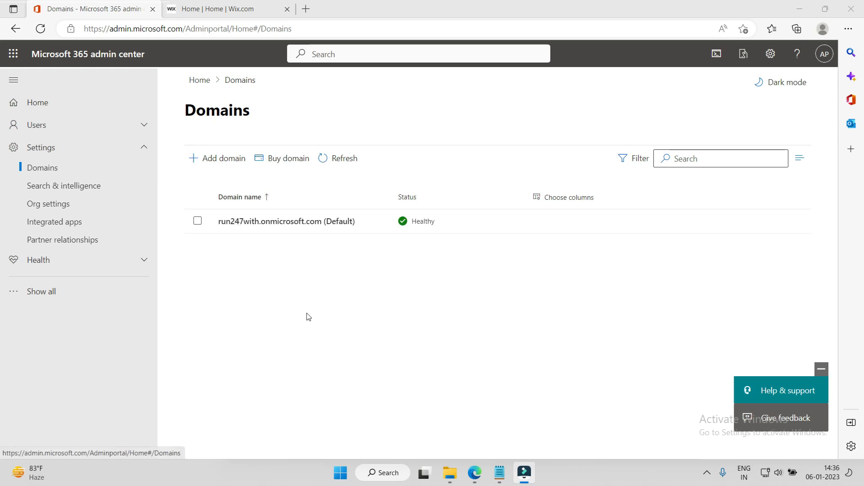
{"action": "mouse_move", "coordinate": [340, 283]}
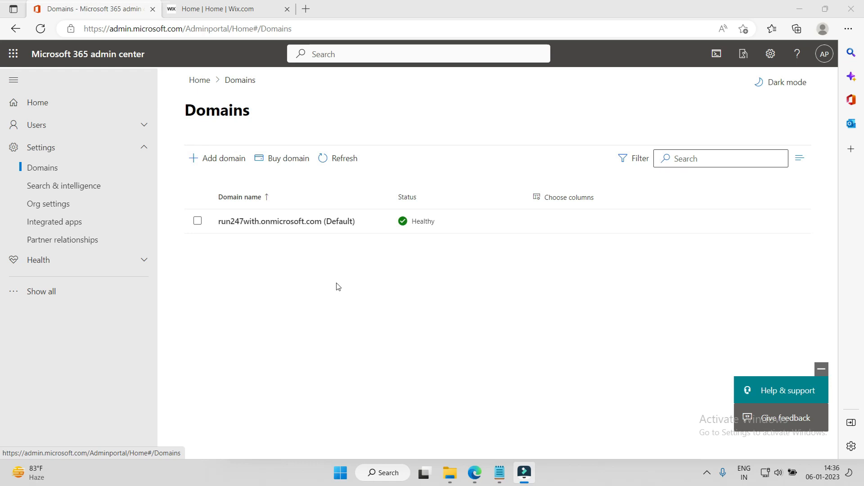
{"action": "mouse_move", "coordinate": [352, 299]}
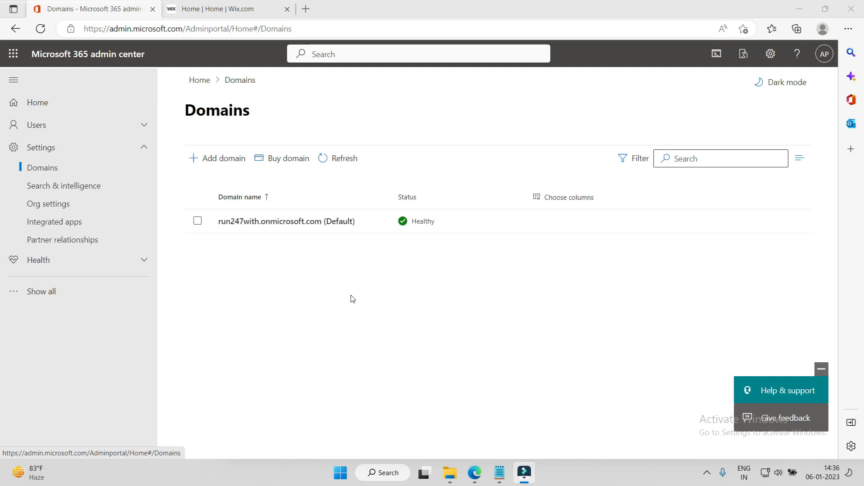
{"action": "mouse_move", "coordinate": [44, 126]}
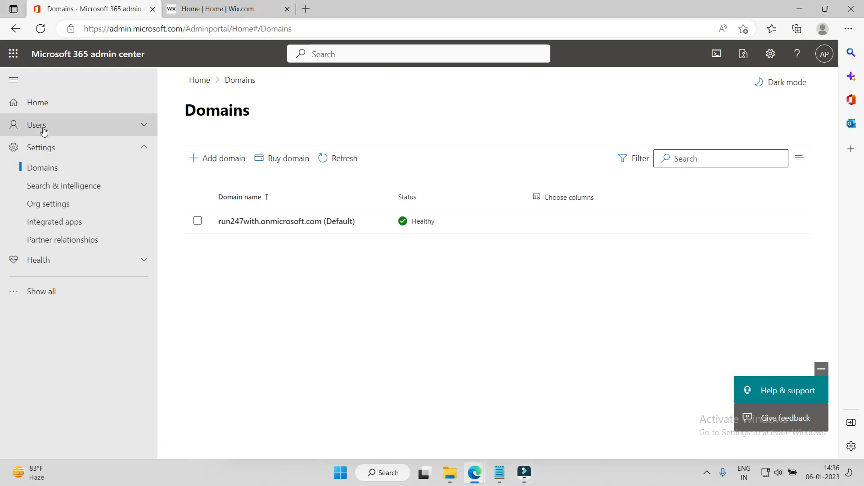
{"action": "mouse_move", "coordinate": [41, 168]}
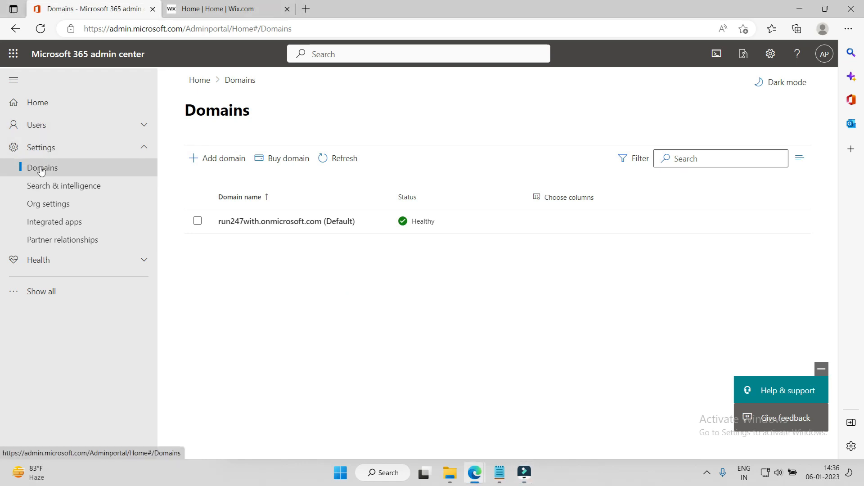
{"action": "mouse_move", "coordinate": [82, 175]}
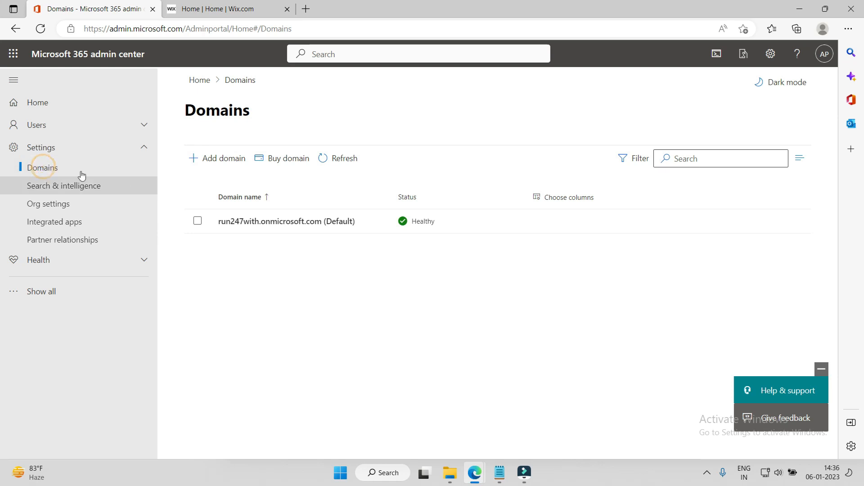
Step: Return to the admin center Home page with the Users section expanded
{"action": "left_click", "coordinate": [37, 102]}
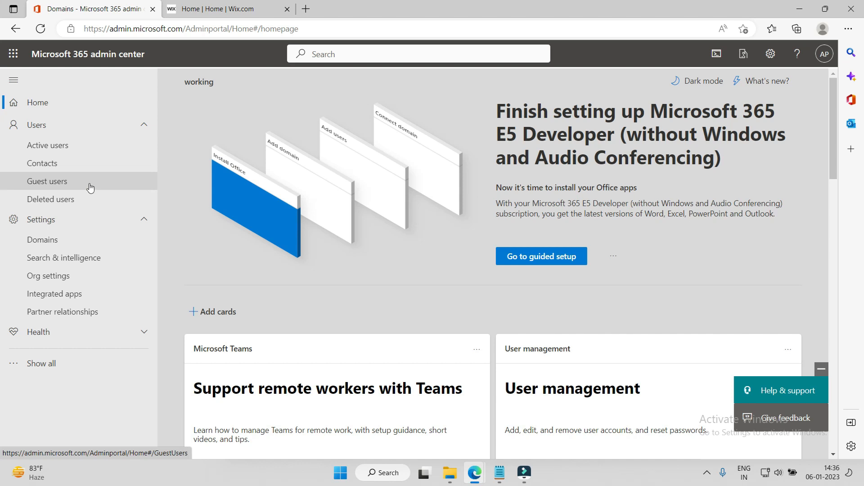
{"action": "mouse_move", "coordinate": [90, 212]}
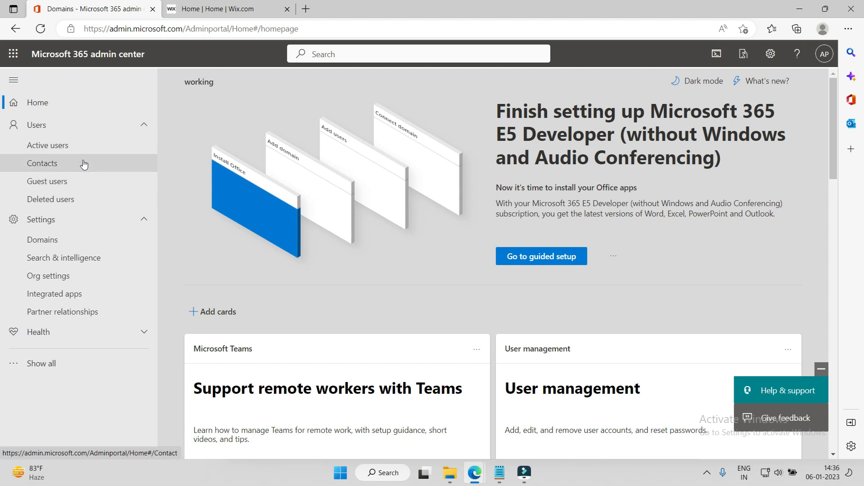
{"action": "mouse_move", "coordinate": [81, 225]}
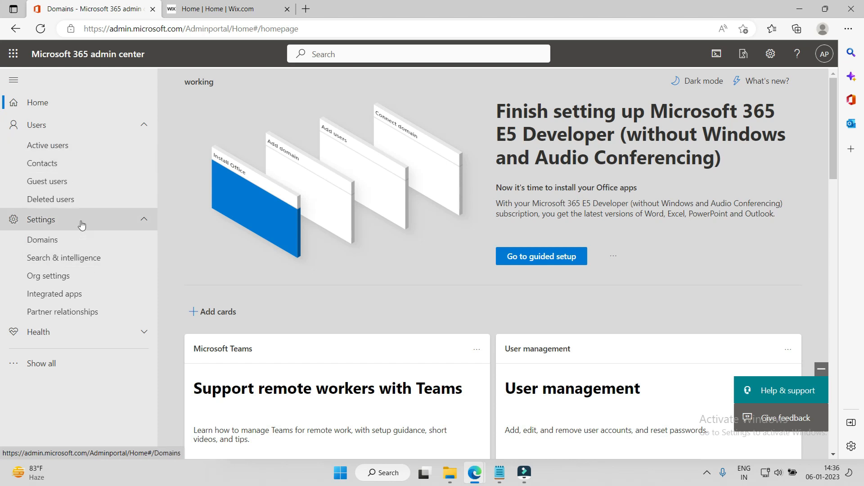
Step: Open the Settings > Domains list and launch the Add a domain wizard
{"action": "left_click", "coordinate": [42, 239]}
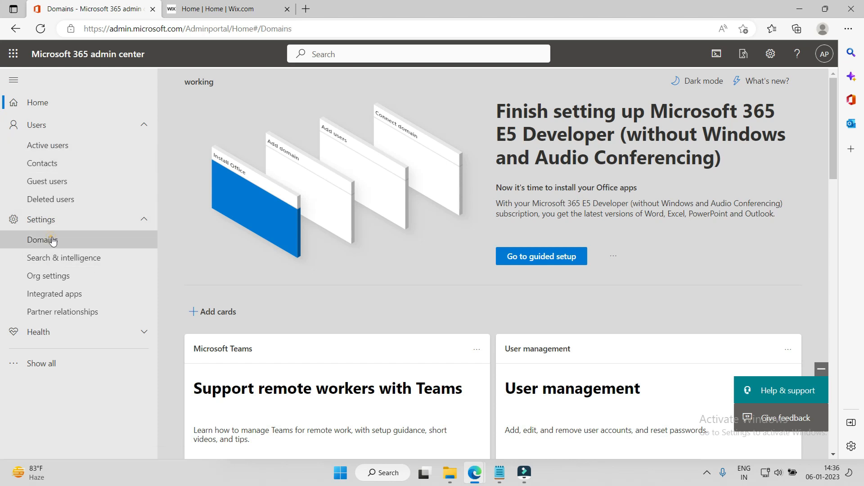
{"action": "left_click", "coordinate": [42, 239]}
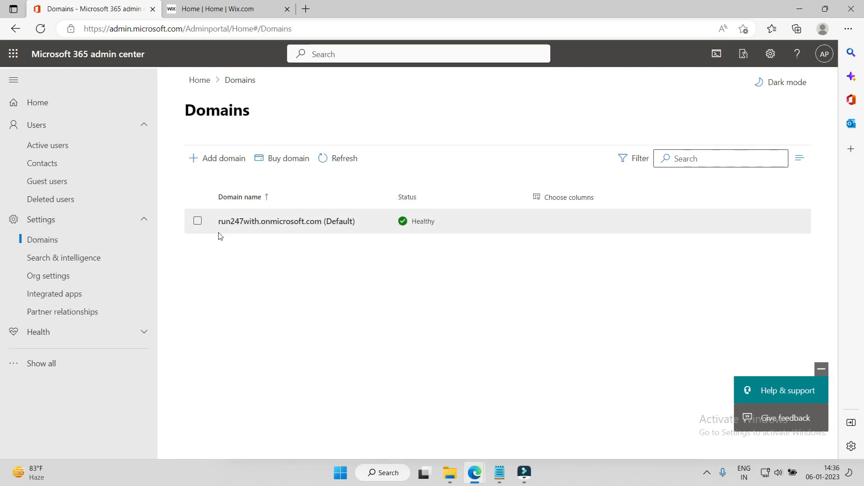
{"action": "mouse_move", "coordinate": [274, 233]}
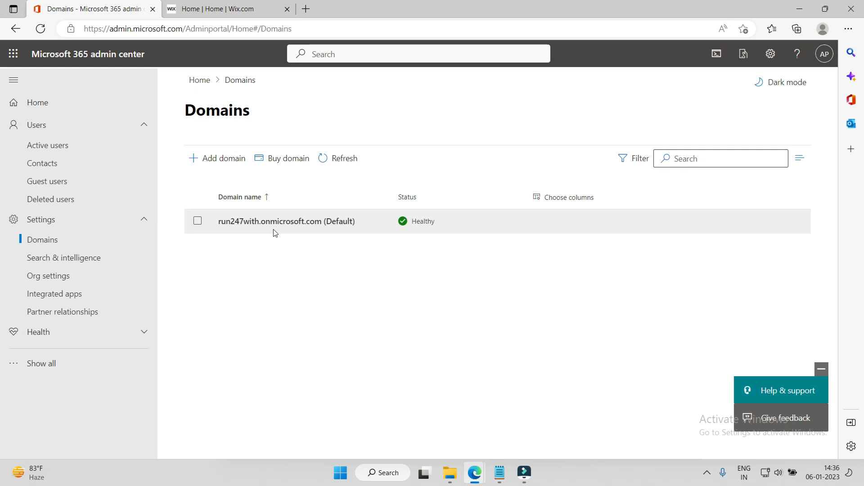
{"action": "mouse_move", "coordinate": [324, 294]}
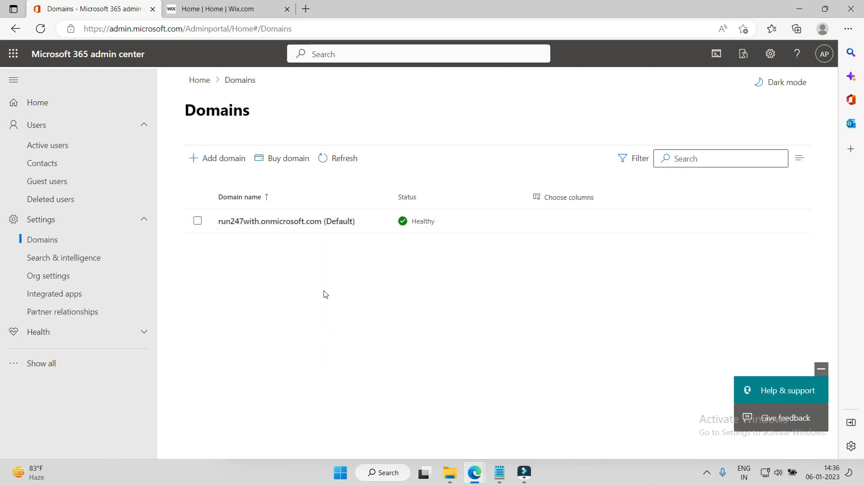
{"action": "left_click", "coordinate": [307, 290]}
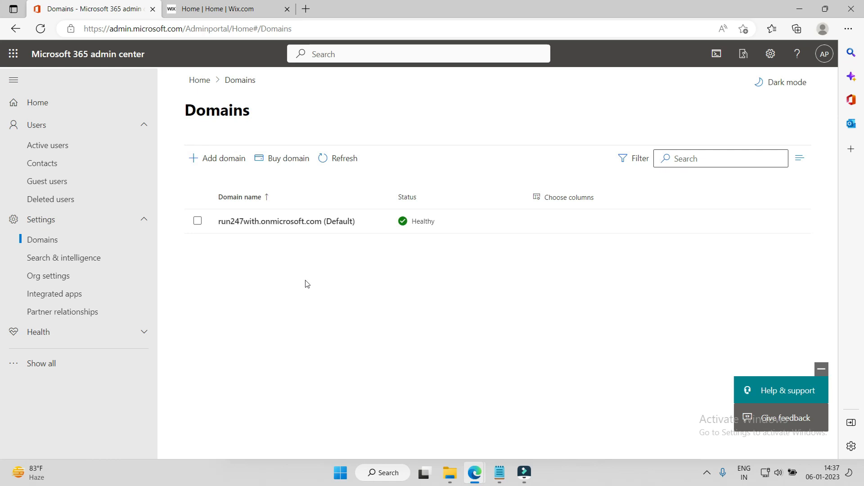
{"action": "mouse_move", "coordinate": [315, 320]}
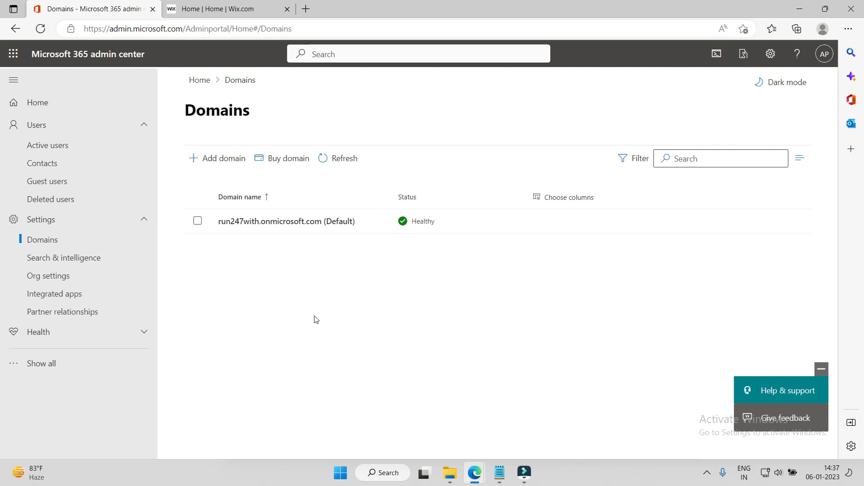
{"action": "mouse_move", "coordinate": [549, 304]}
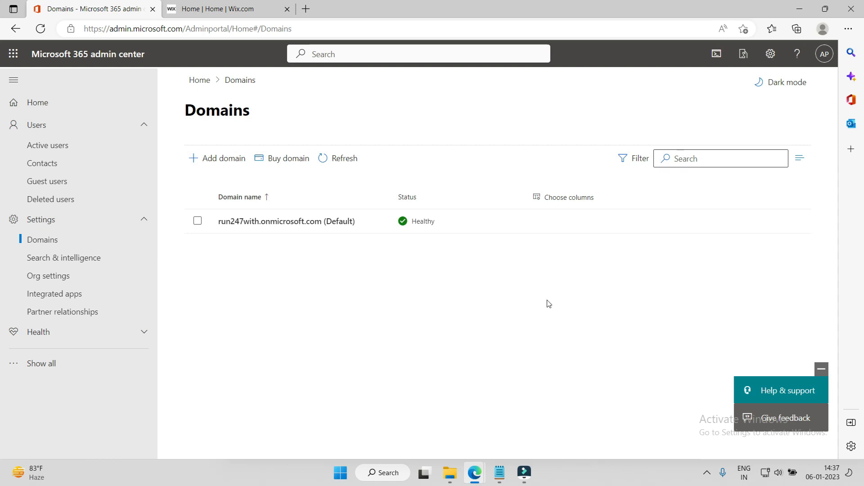
{"action": "mouse_move", "coordinate": [319, 283]}
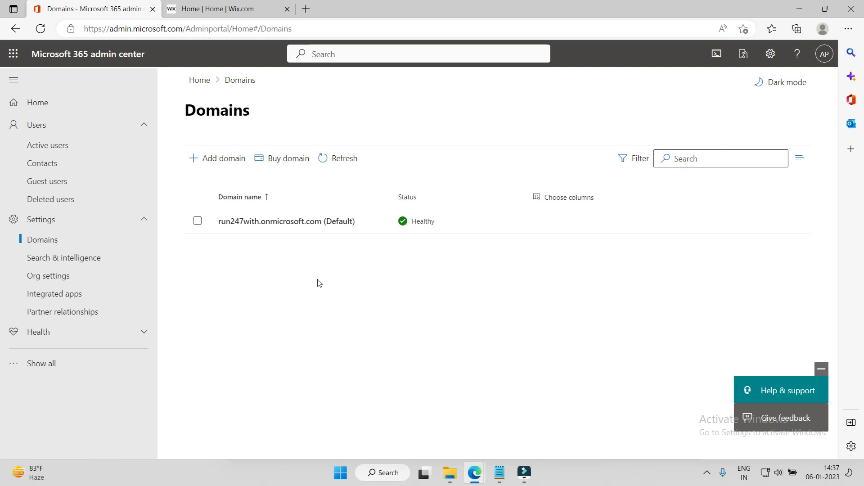
{"action": "mouse_move", "coordinate": [229, 163]}
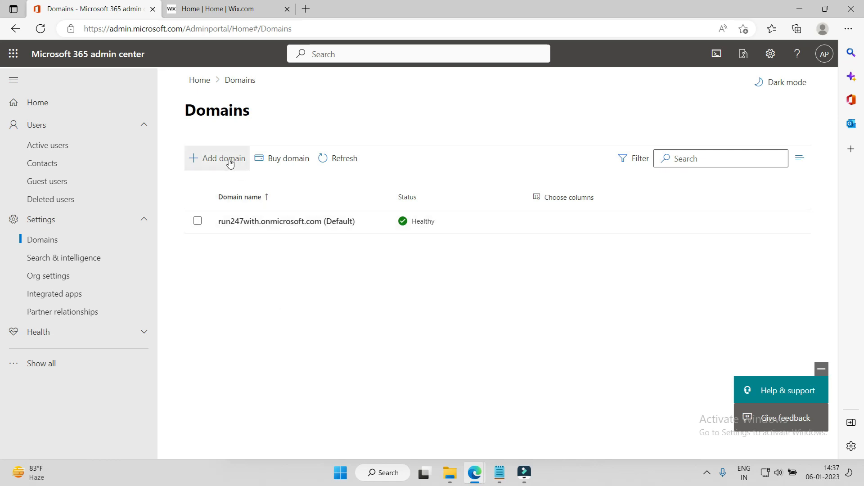
{"action": "left_click", "coordinate": [223, 158]}
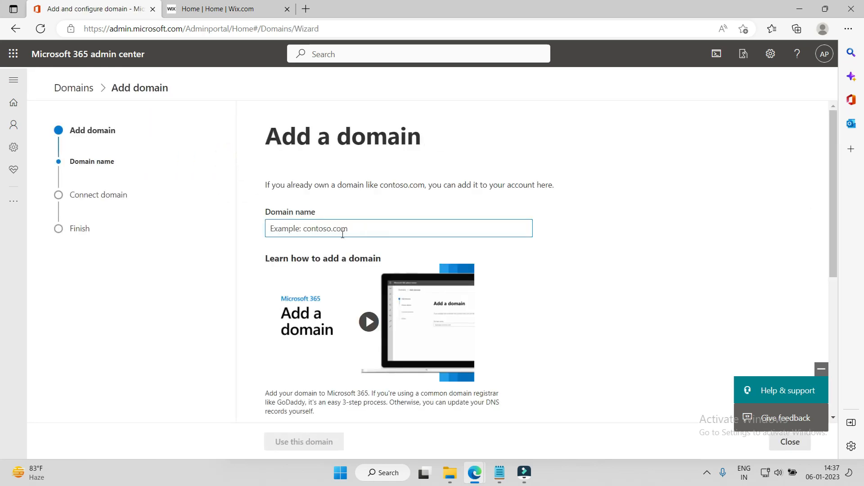
Step: Open the Wix account's Domains page and highlight the easyfirstsecurity.com domain name
{"action": "left_click", "coordinate": [226, 9]}
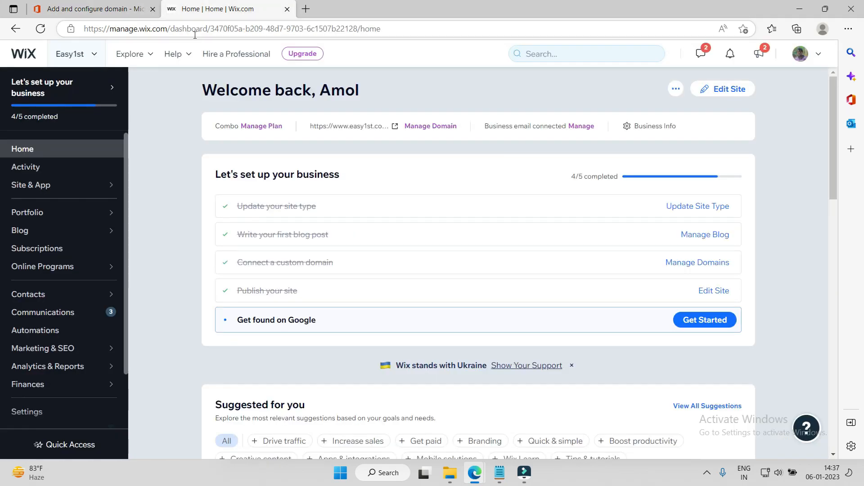
{"action": "mouse_move", "coordinate": [240, 137]}
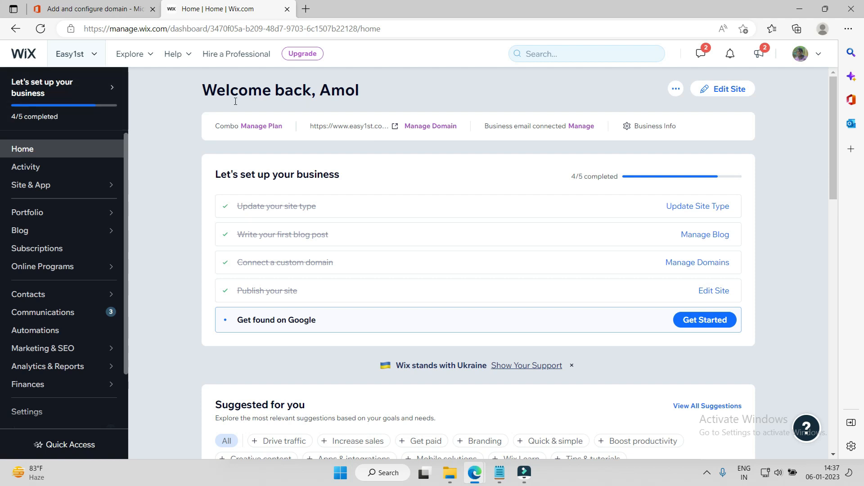
{"action": "mouse_move", "coordinate": [788, 214]}
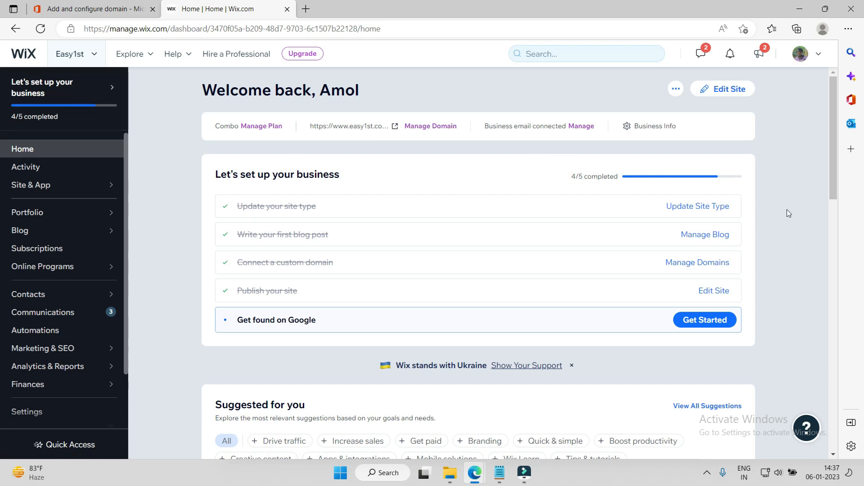
{"action": "mouse_move", "coordinate": [774, 253]}
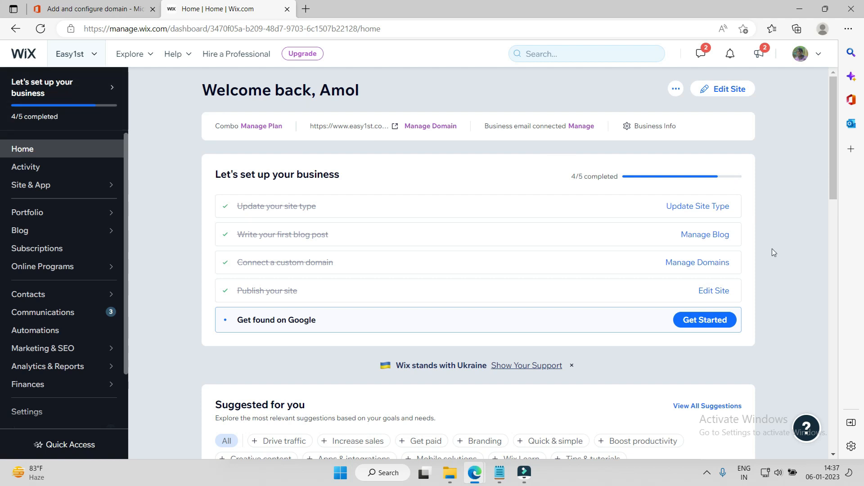
{"action": "mouse_move", "coordinate": [805, 59]}
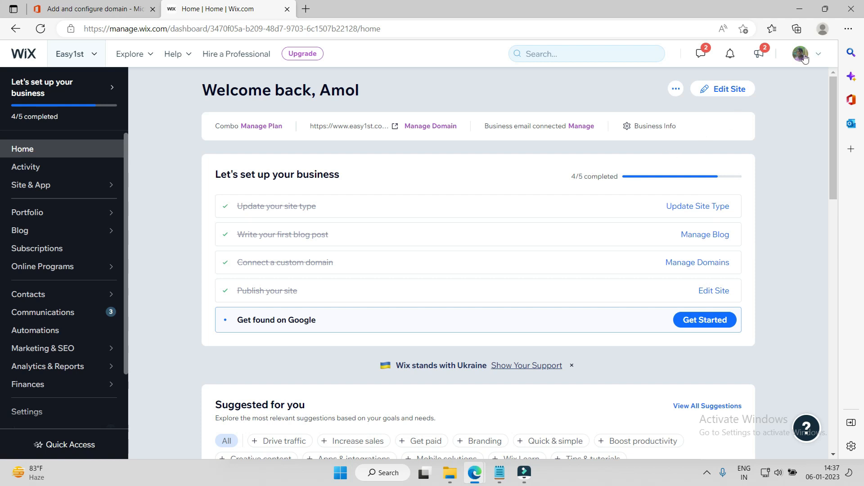
{"action": "left_click", "coordinate": [803, 53]}
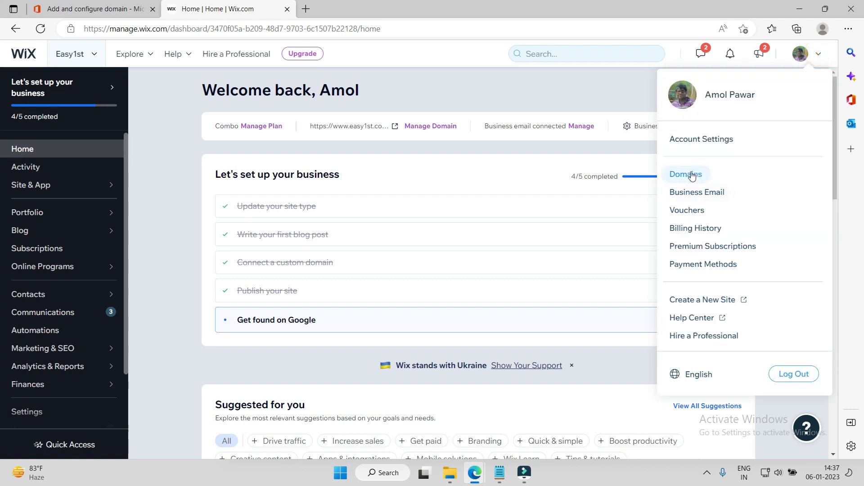
{"action": "left_click", "coordinate": [686, 174]}
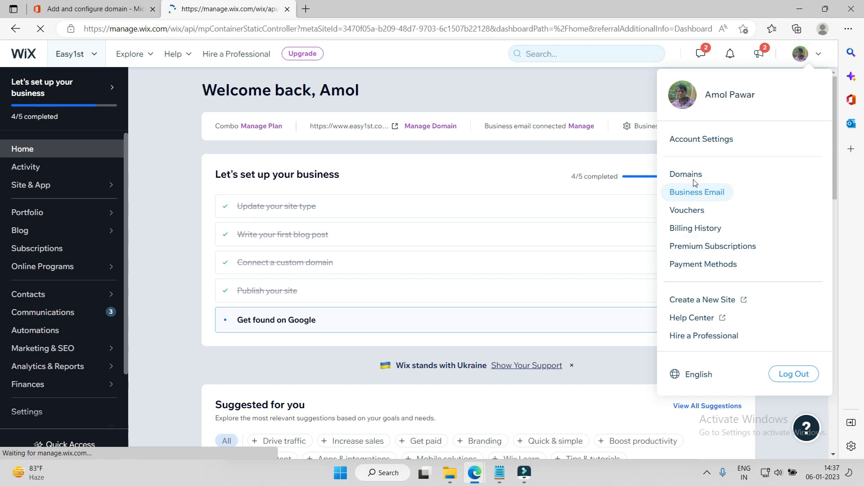
{"action": "left_click", "coordinate": [685, 174]}
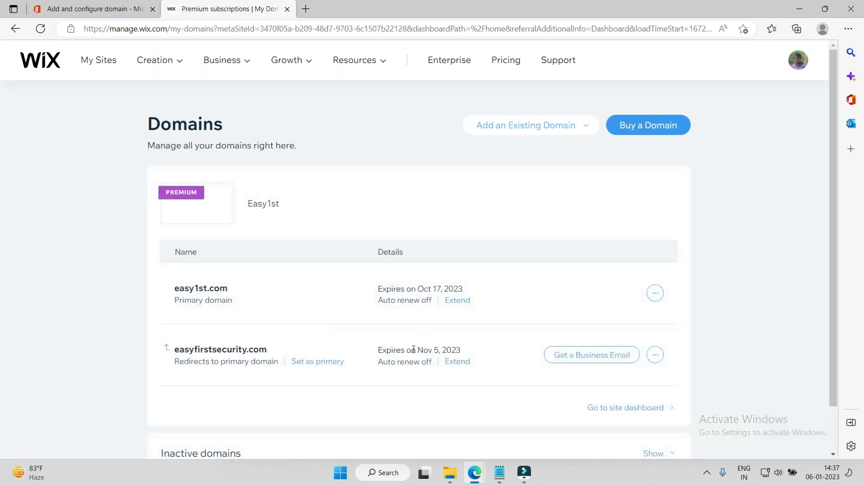
{"action": "scroll", "scroll_direction": "down", "scroll_amount": 3}
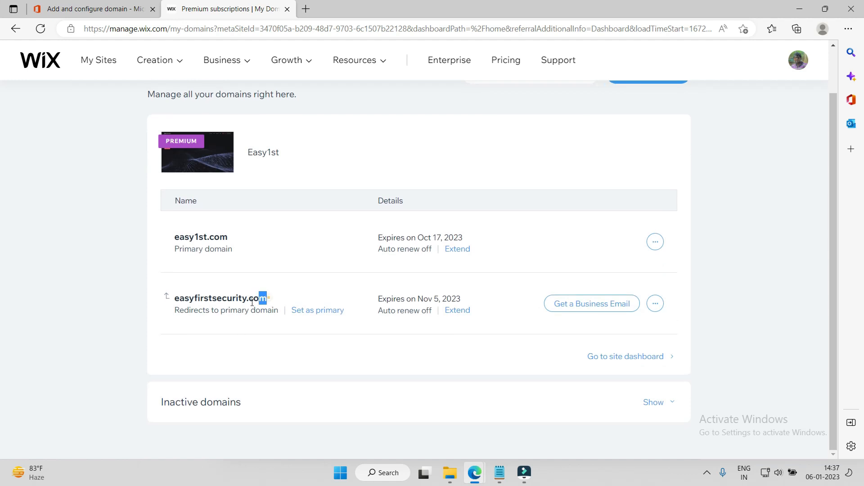
{"action": "double_click", "coordinate": [220, 298]}
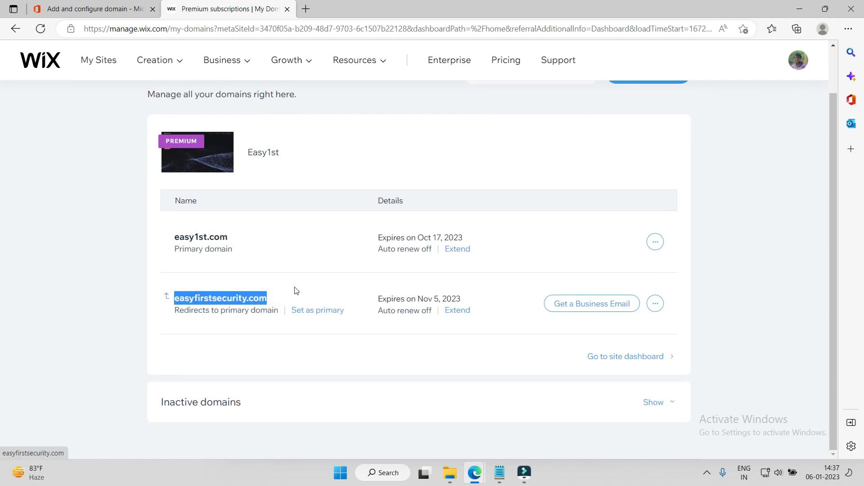
{"action": "mouse_move", "coordinate": [298, 274]}
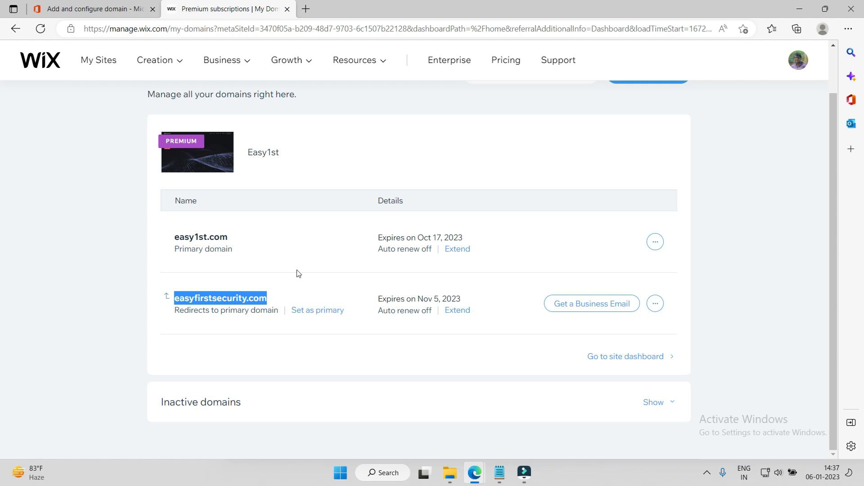
Step: Enter easyfirstsecurity.com as the domain name and submit it with Use this domain
{"action": "left_click", "coordinate": [93, 9]}
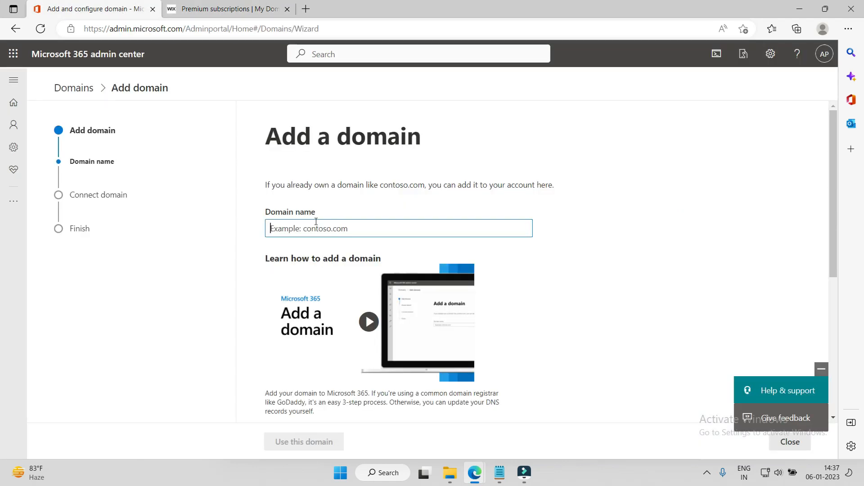
{"action": "type", "text": "easyfirstsecurity.com"}
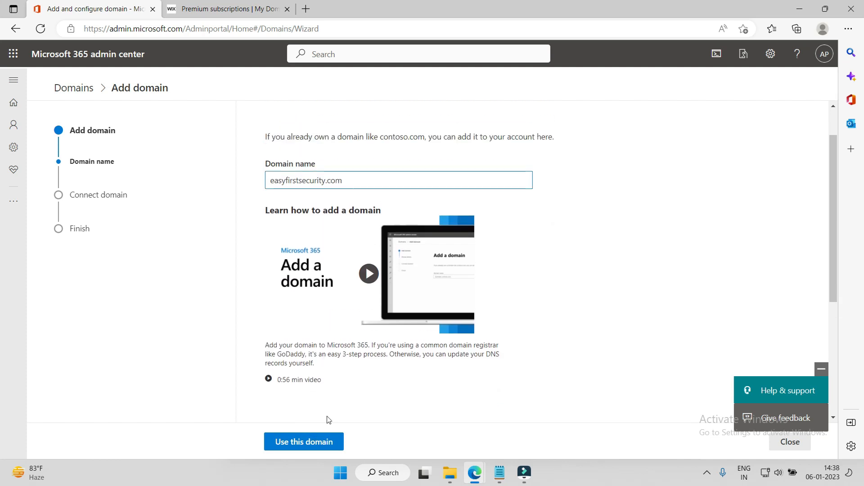
{"action": "left_click", "coordinate": [303, 441]}
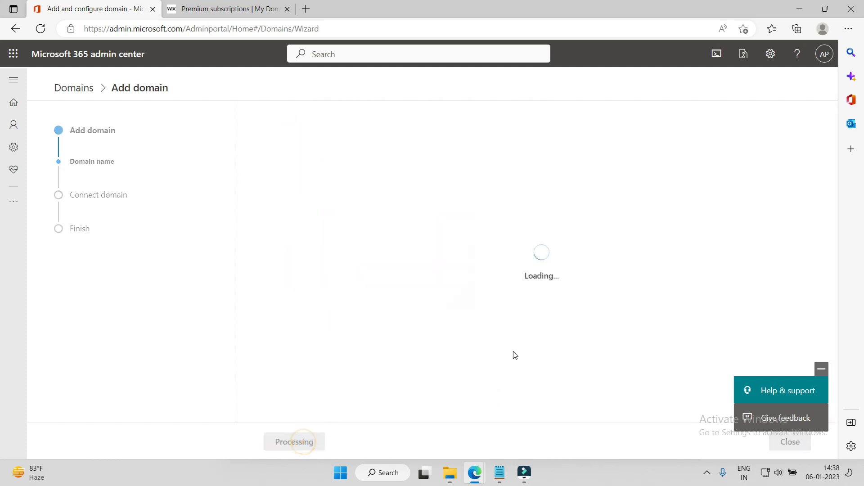
{"action": "mouse_move", "coordinate": [482, 364]}
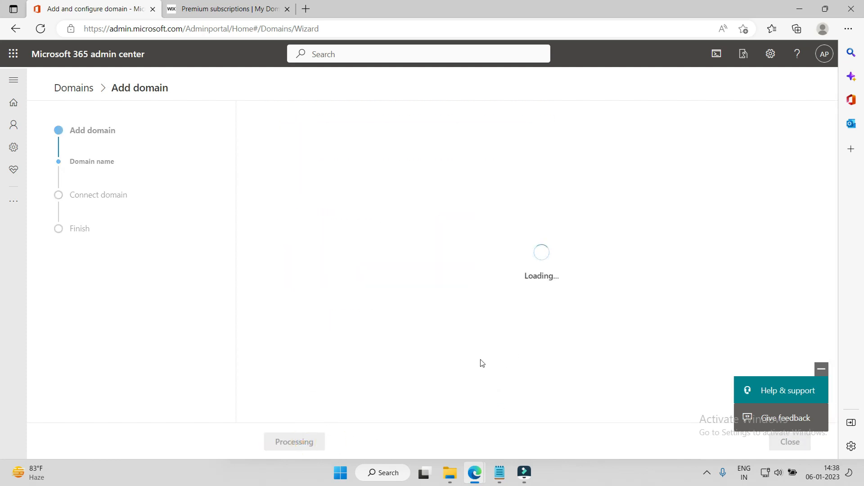
{"action": "mouse_move", "coordinate": [468, 297]}
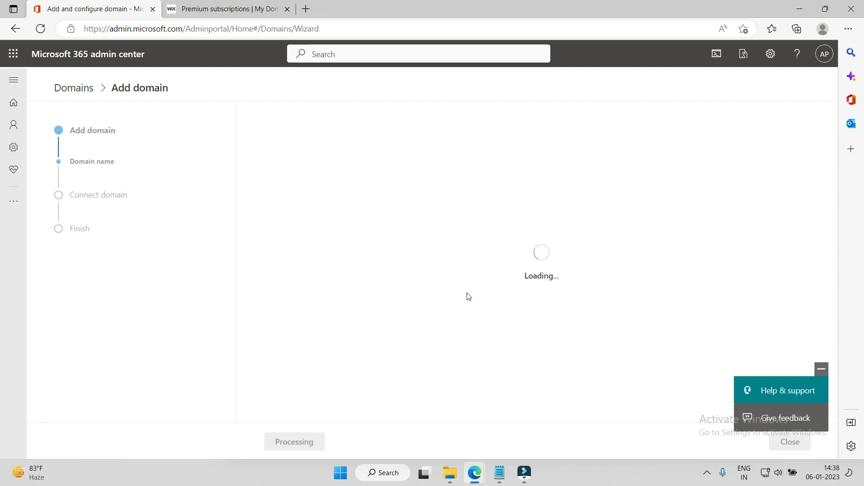
{"action": "mouse_move", "coordinate": [430, 206]}
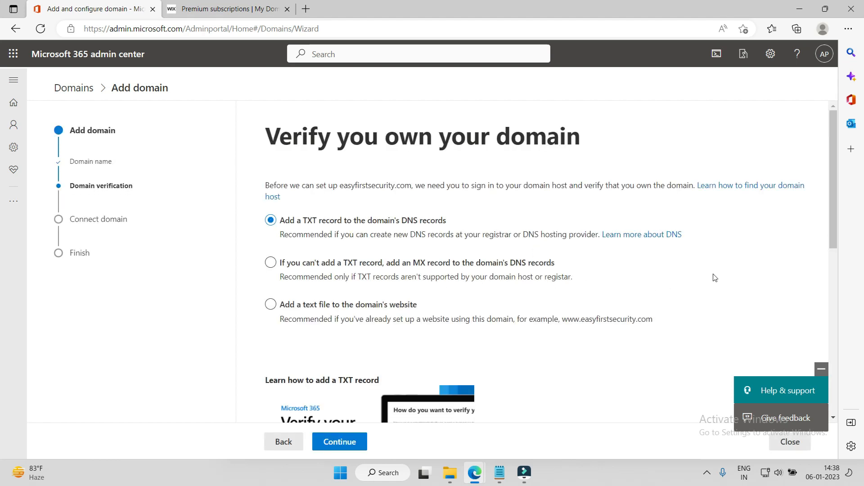
{"action": "mouse_move", "coordinate": [419, 243]}
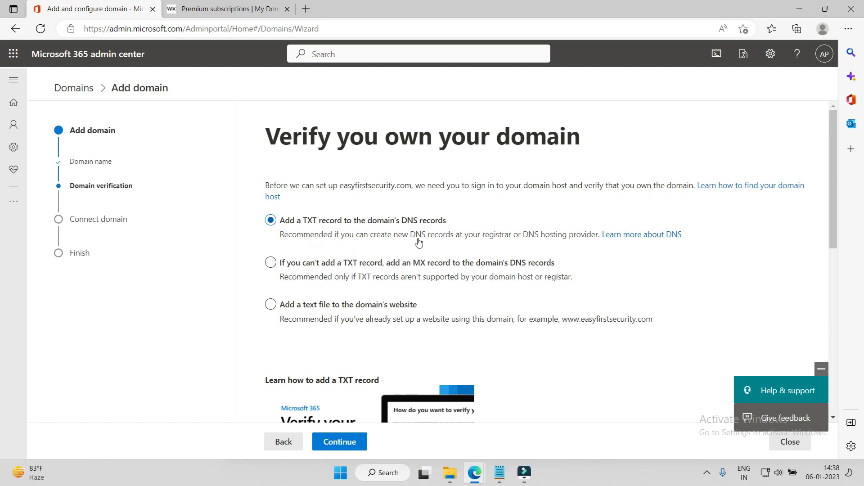
{"action": "mouse_move", "coordinate": [322, 175]}
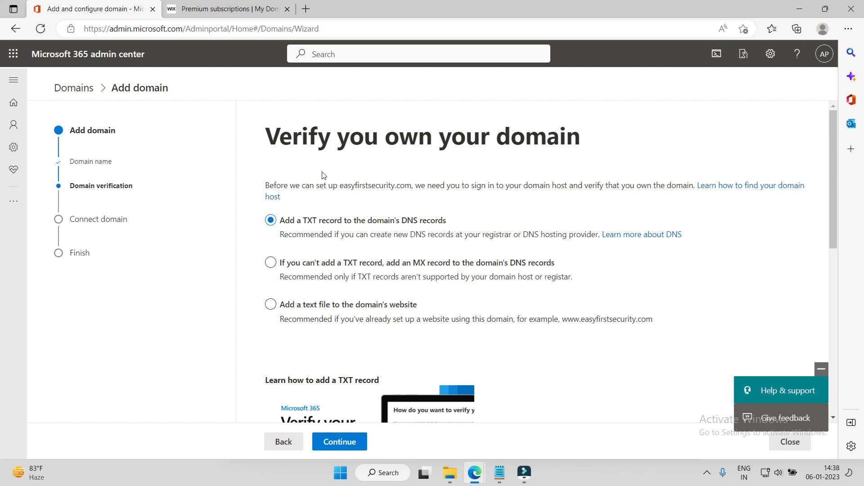
{"action": "mouse_move", "coordinate": [431, 173]}
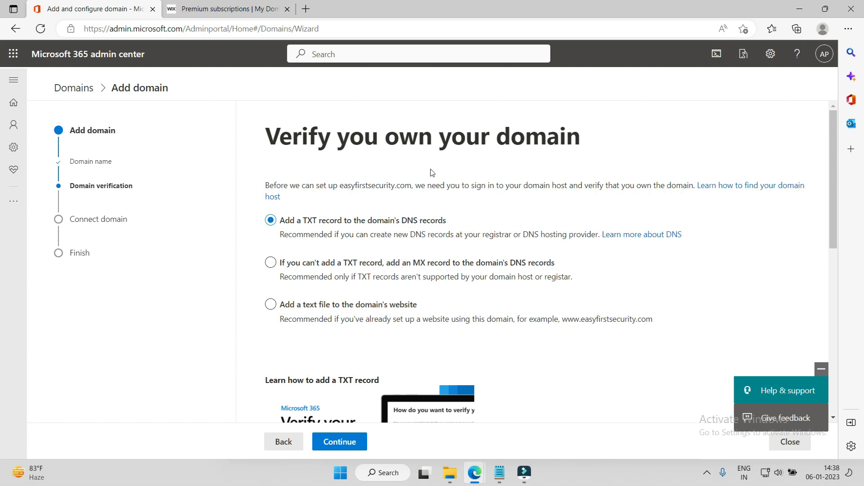
{"action": "mouse_move", "coordinate": [408, 252]}
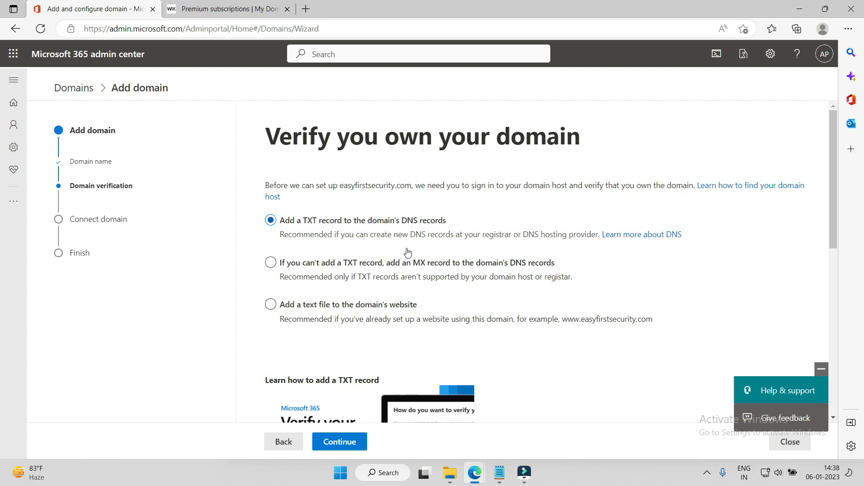
{"action": "mouse_move", "coordinate": [418, 246]}
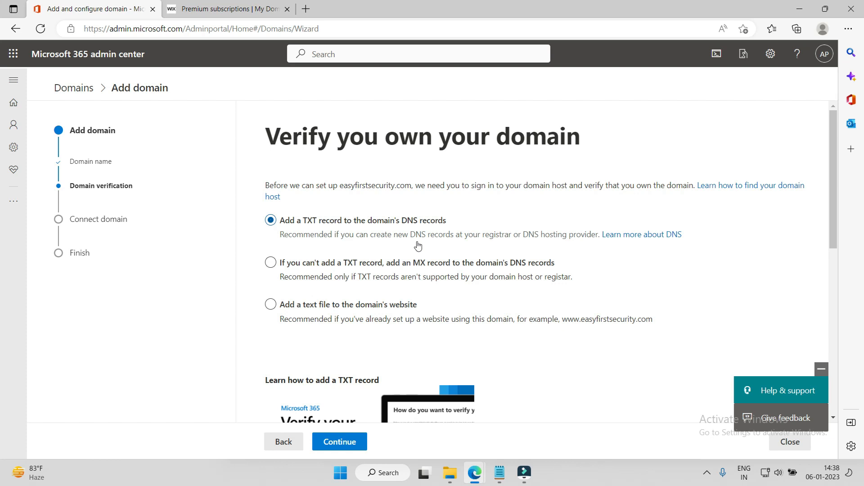
{"action": "mouse_move", "coordinate": [417, 249]}
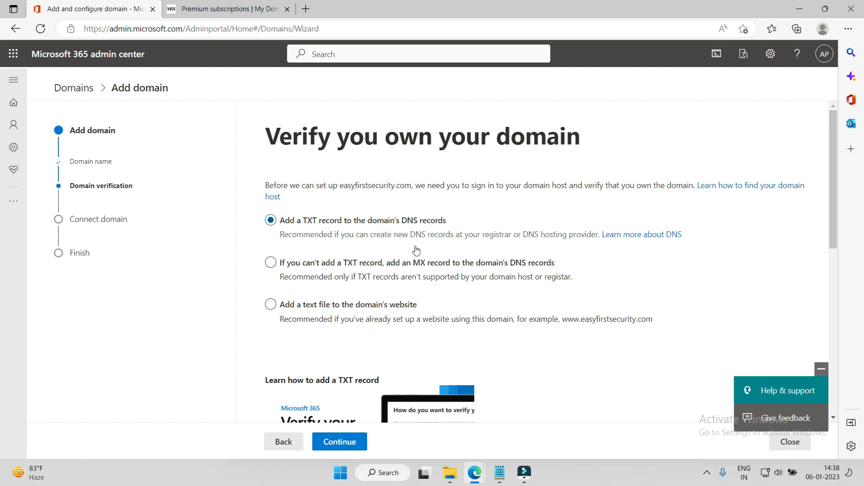
{"action": "mouse_move", "coordinate": [606, 297]}
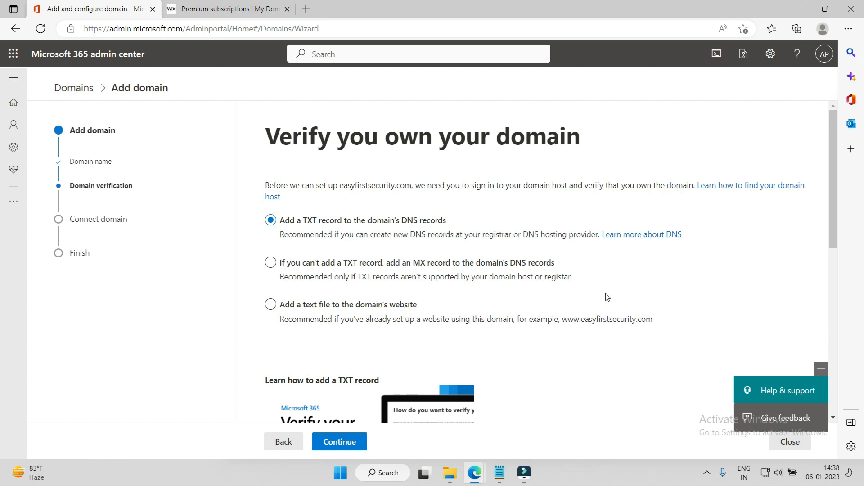
{"action": "mouse_move", "coordinate": [675, 280]}
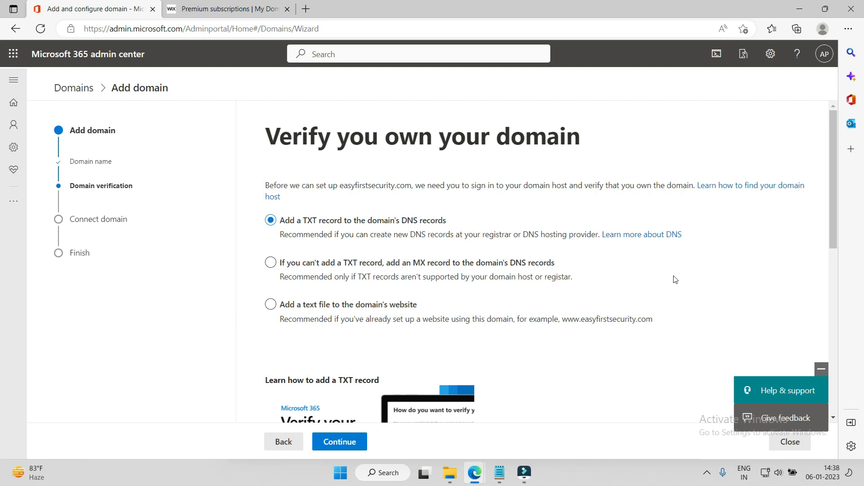
{"action": "mouse_move", "coordinate": [359, 231]}
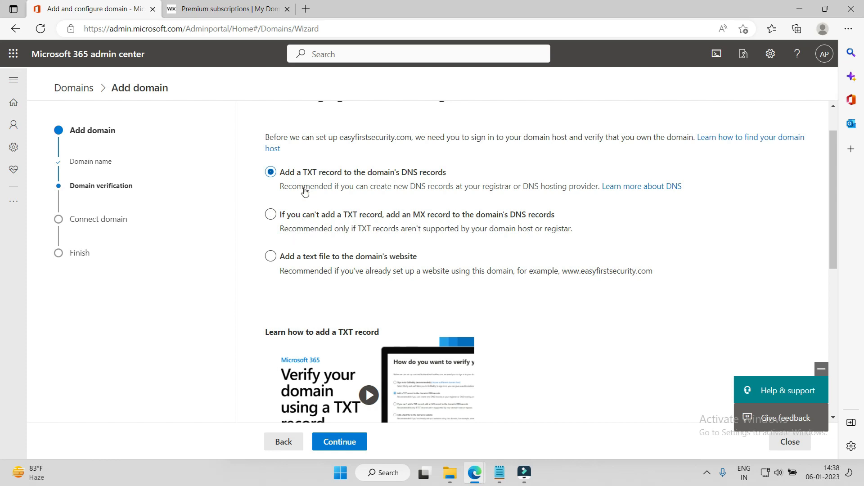
Step: Try the MX and text-file options, then settle on TXT record verification
{"action": "left_click", "coordinate": [270, 214]}
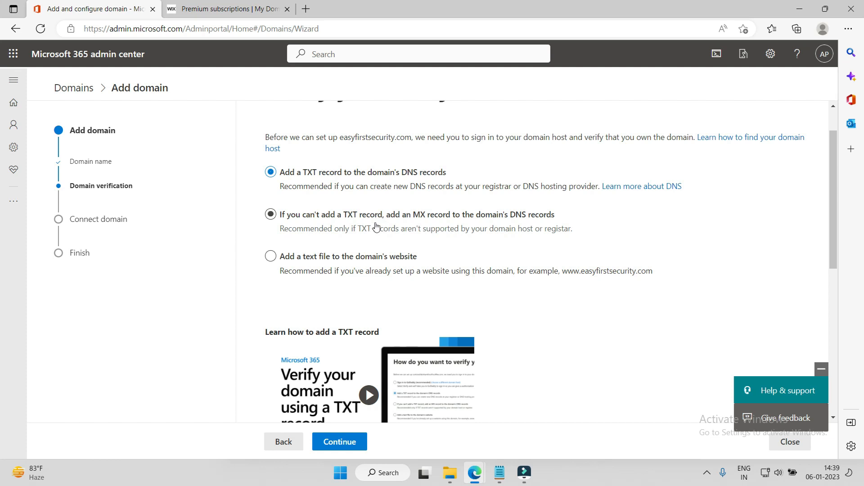
{"action": "mouse_move", "coordinate": [402, 238]}
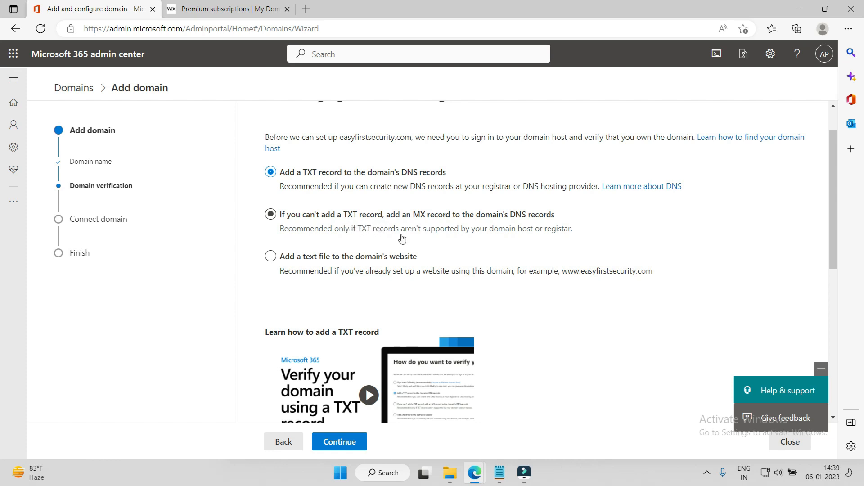
{"action": "mouse_move", "coordinate": [440, 230]}
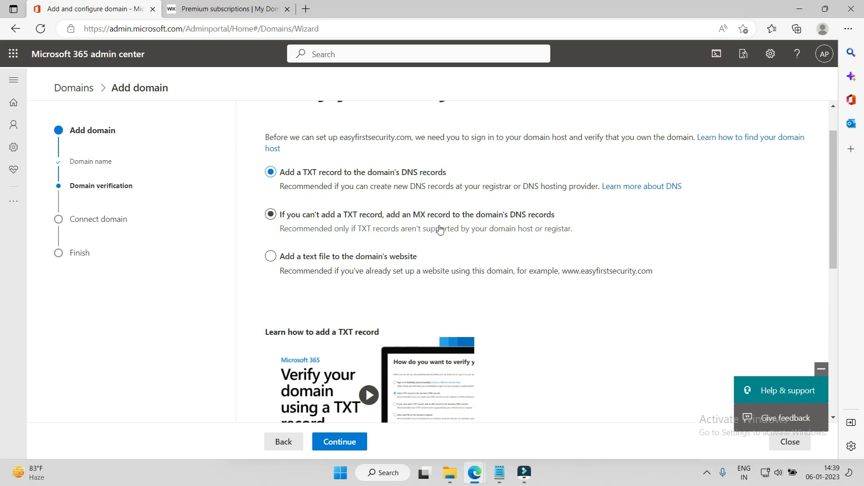
{"action": "mouse_move", "coordinate": [466, 234]}
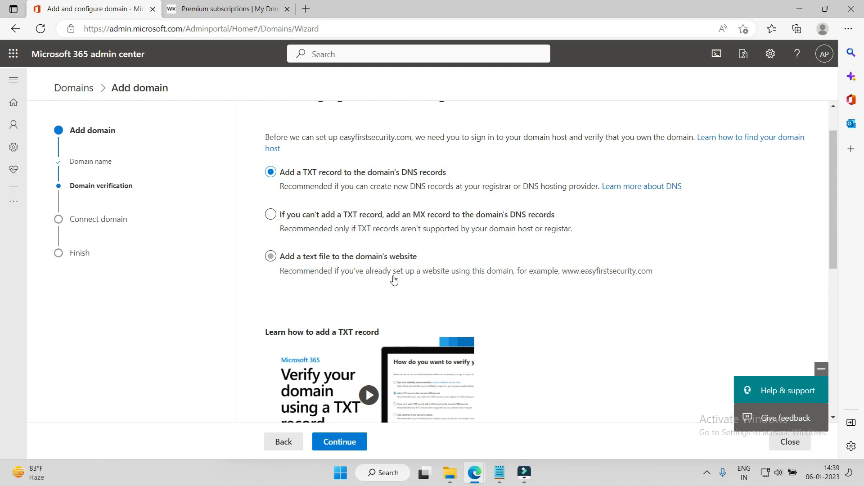
{"action": "left_click", "coordinate": [271, 215]}
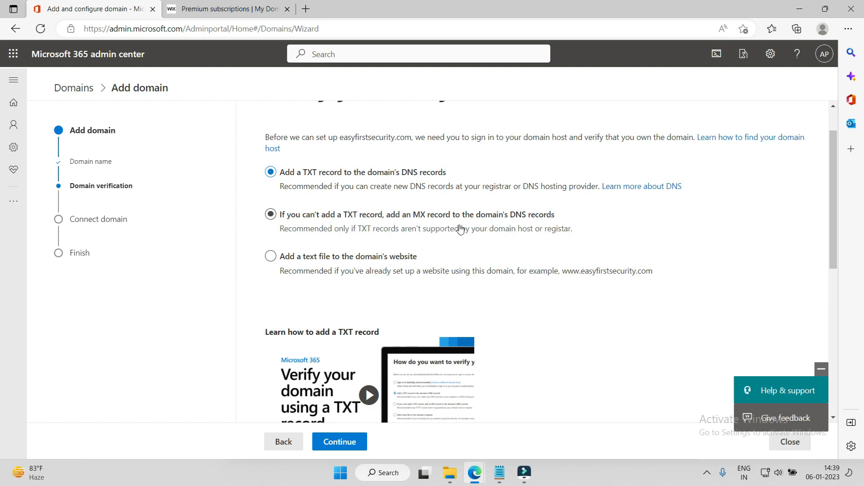
{"action": "left_click", "coordinate": [270, 256]}
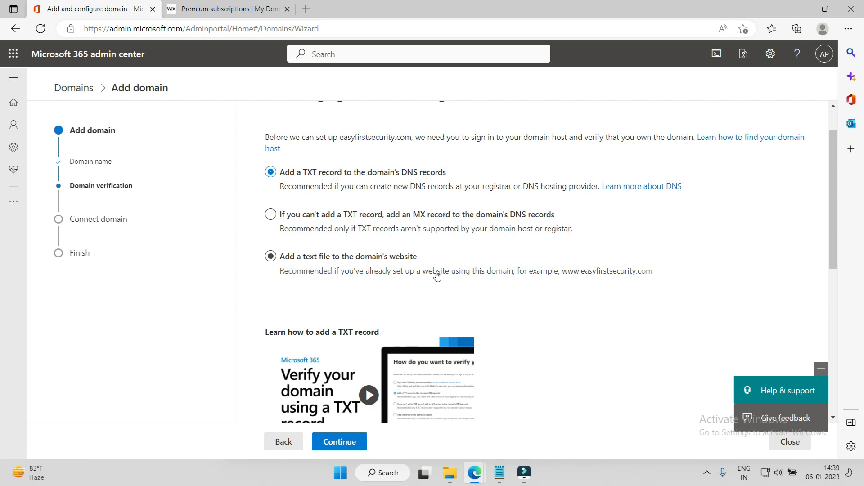
{"action": "mouse_move", "coordinate": [477, 255]}
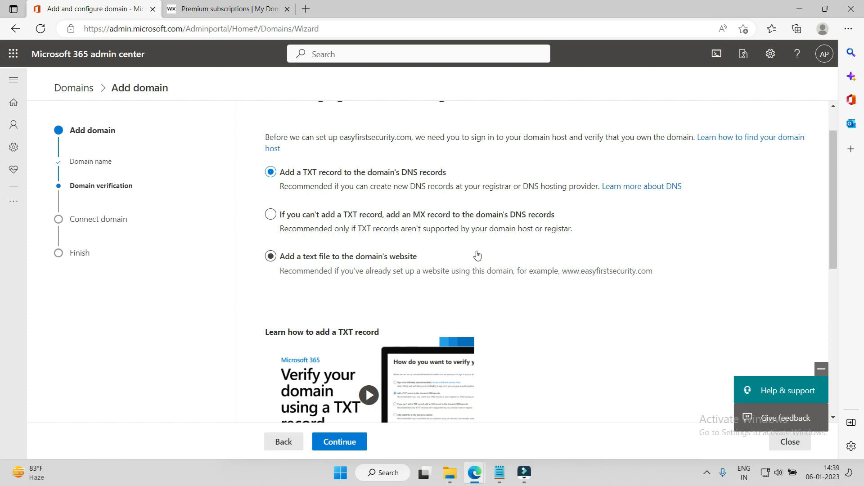
{"action": "mouse_move", "coordinate": [390, 272]}
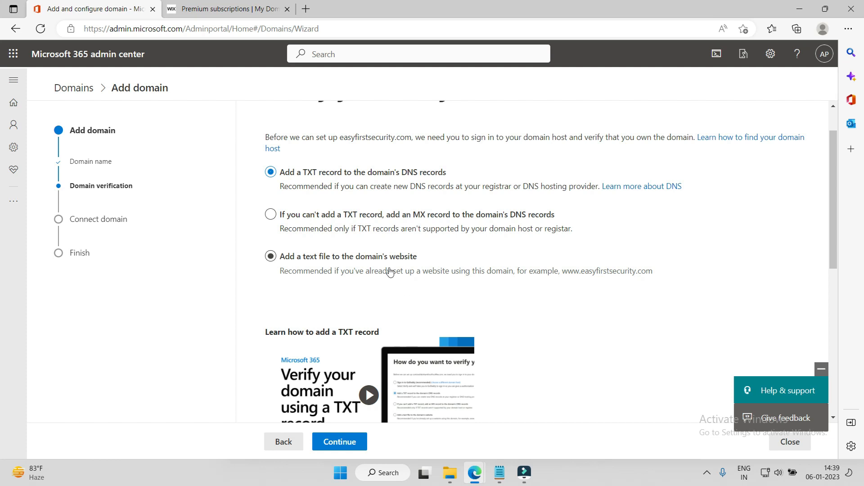
{"action": "mouse_move", "coordinate": [384, 277]}
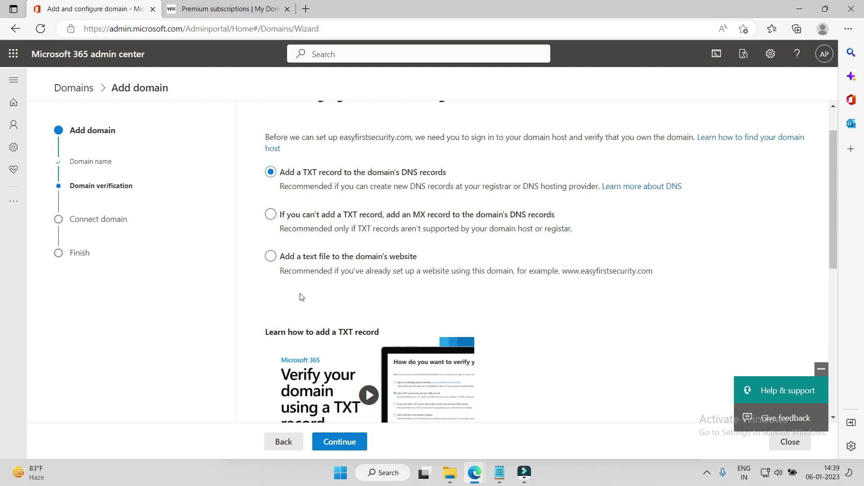
{"action": "mouse_move", "coordinate": [364, 297]}
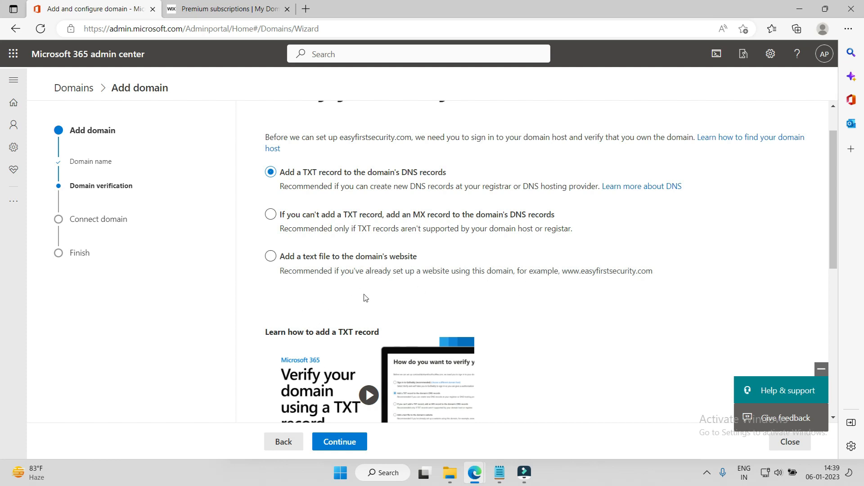
{"action": "left_click", "coordinate": [270, 257]}
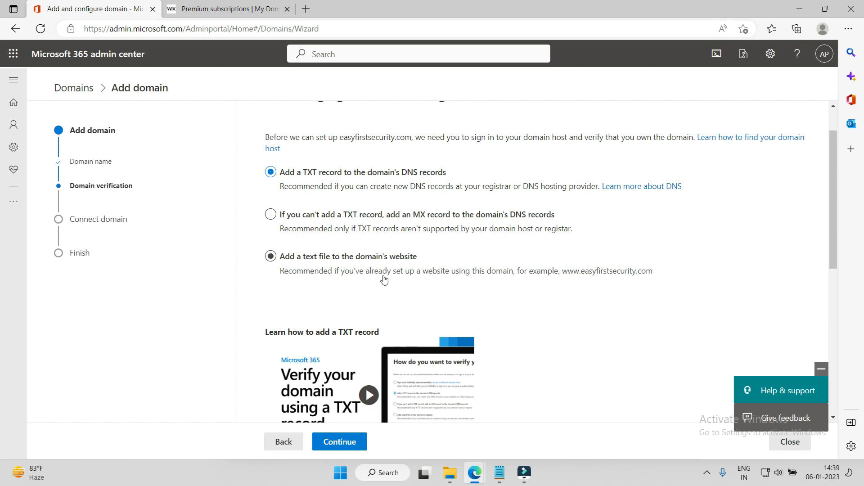
{"action": "mouse_move", "coordinate": [392, 265]}
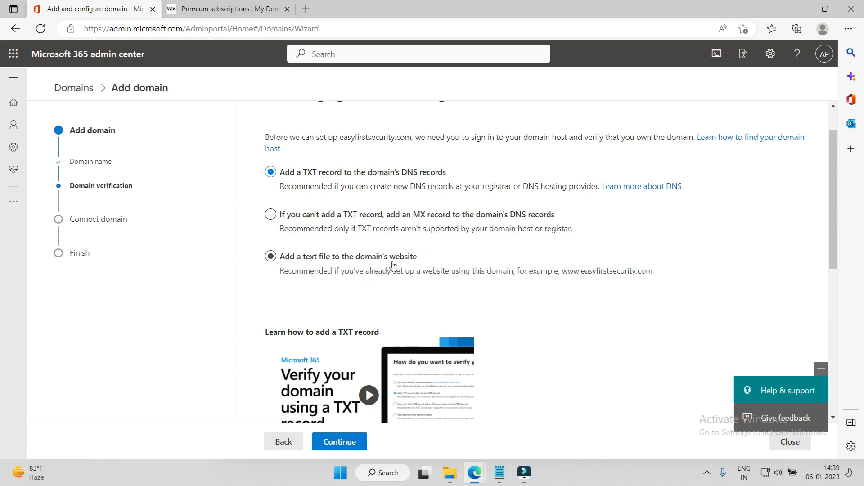
{"action": "mouse_move", "coordinate": [477, 261]}
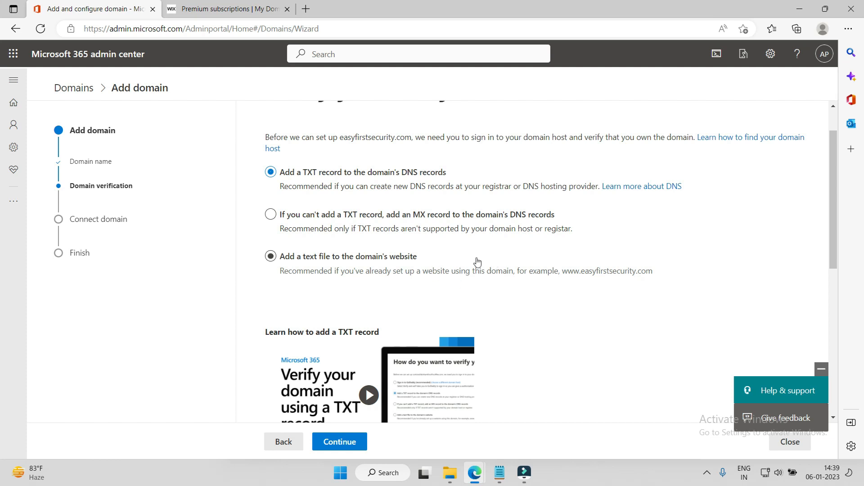
{"action": "left_click", "coordinate": [271, 172]}
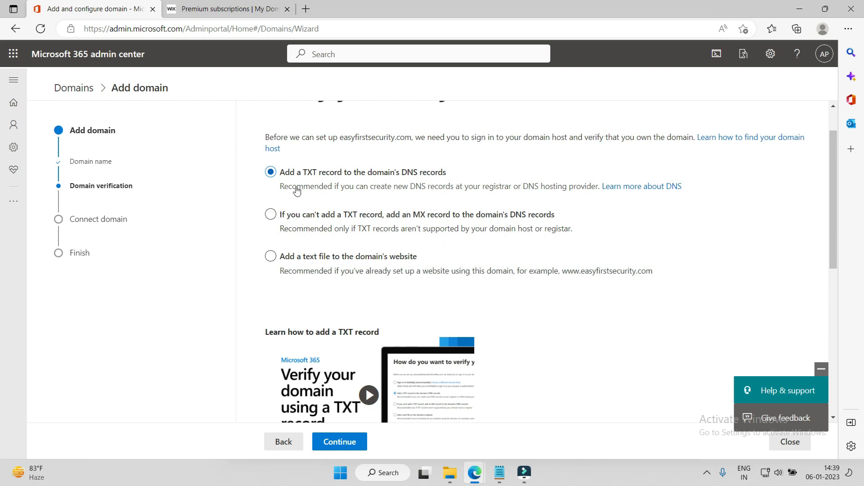
{"action": "mouse_move", "coordinate": [474, 183]}
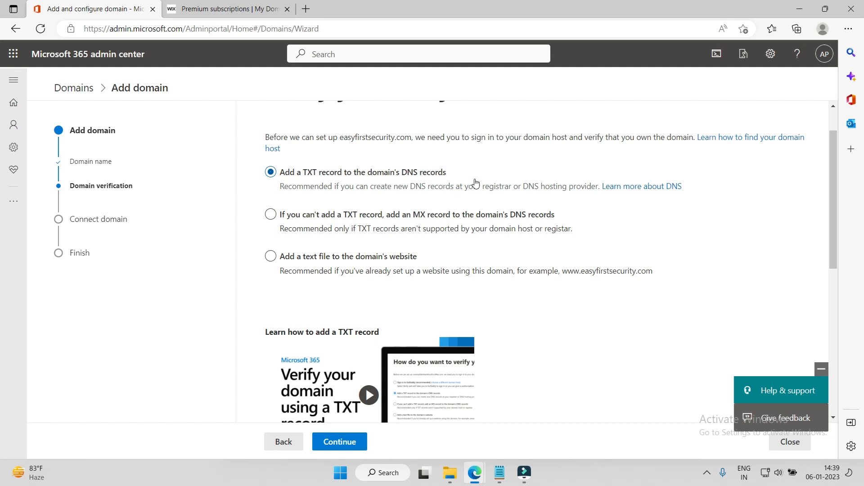
{"action": "left_click", "coordinate": [270, 214]}
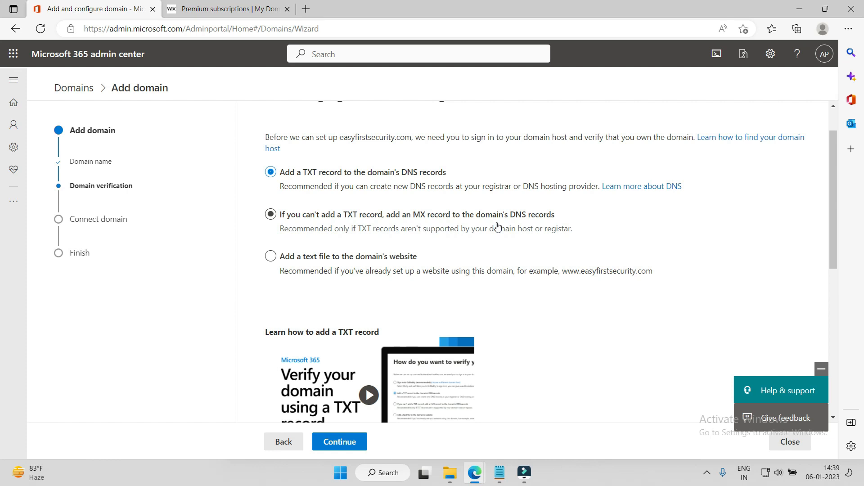
{"action": "left_click", "coordinate": [271, 172]}
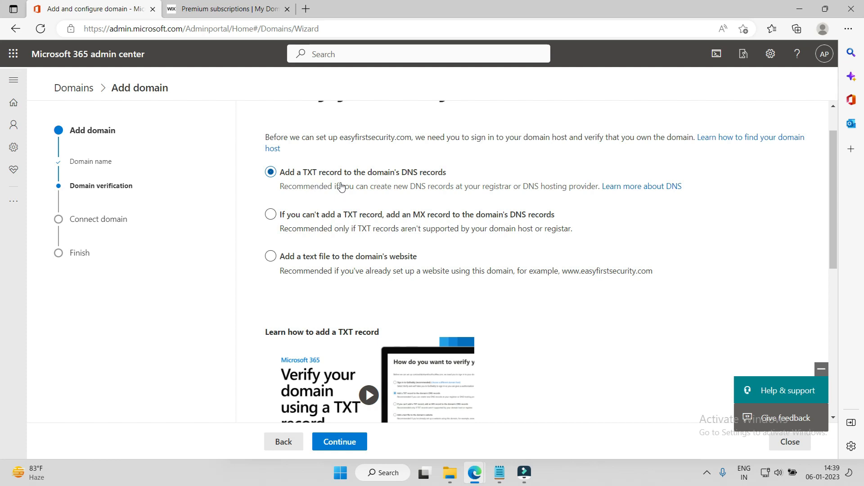
{"action": "mouse_move", "coordinate": [340, 442]}
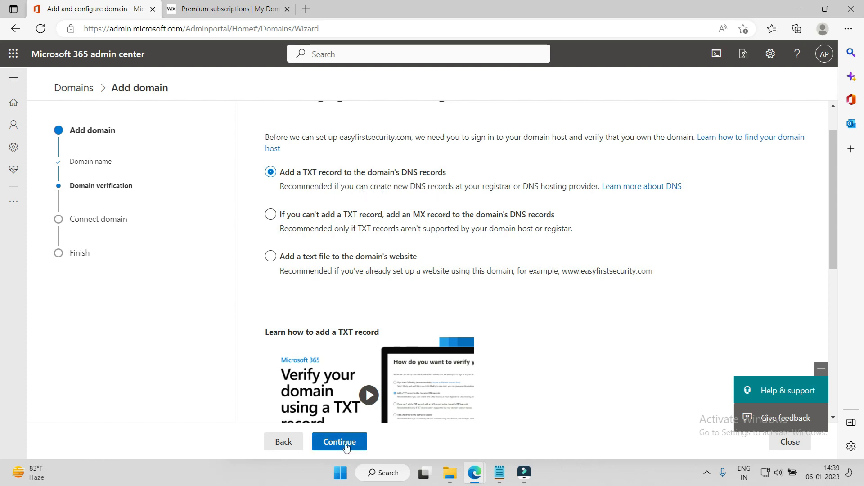
Step: Continue to the TXT record details and copy the value MS=ms26689251
{"action": "left_click", "coordinate": [339, 442]}
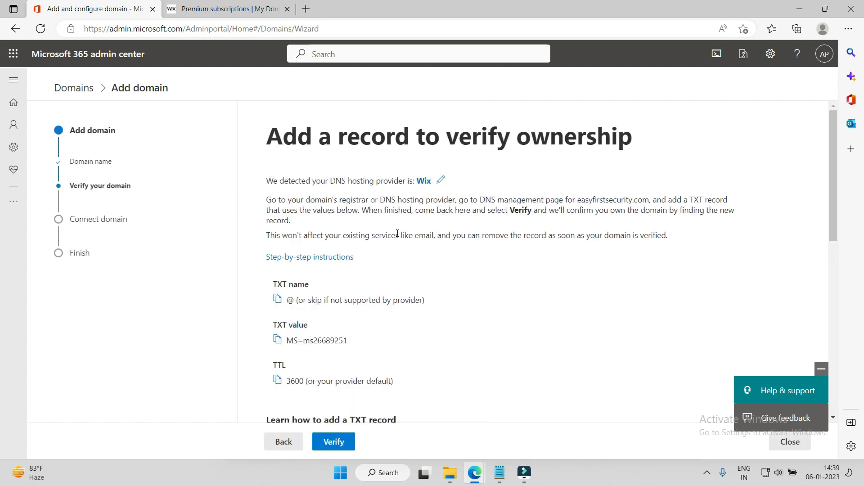
{"action": "scroll", "scroll_direction": "down", "scroll_amount": 3}
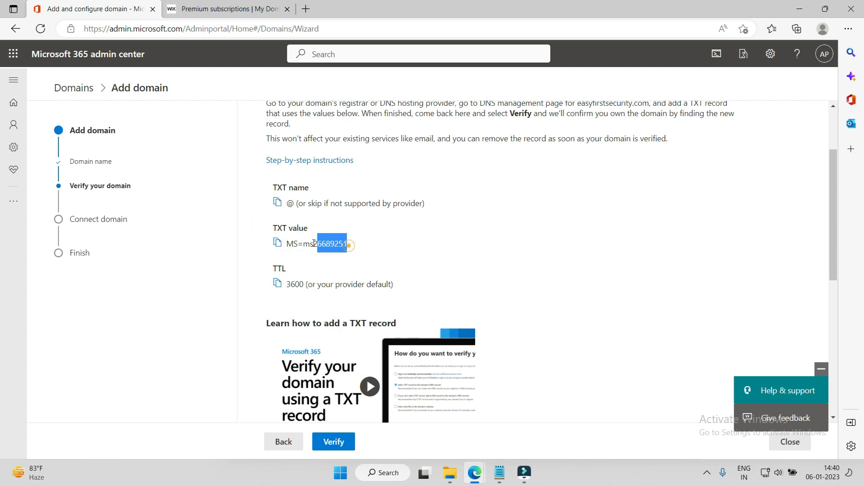
{"action": "triple_click", "coordinate": [314, 244]}
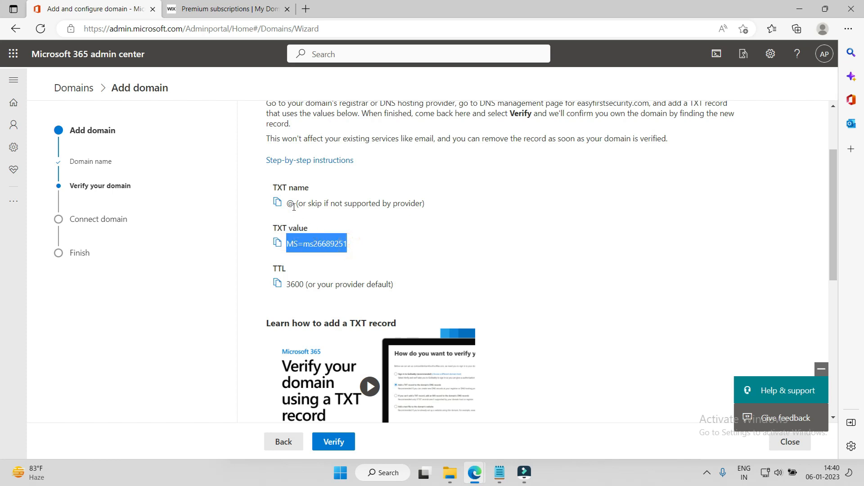
{"action": "mouse_move", "coordinate": [311, 287]}
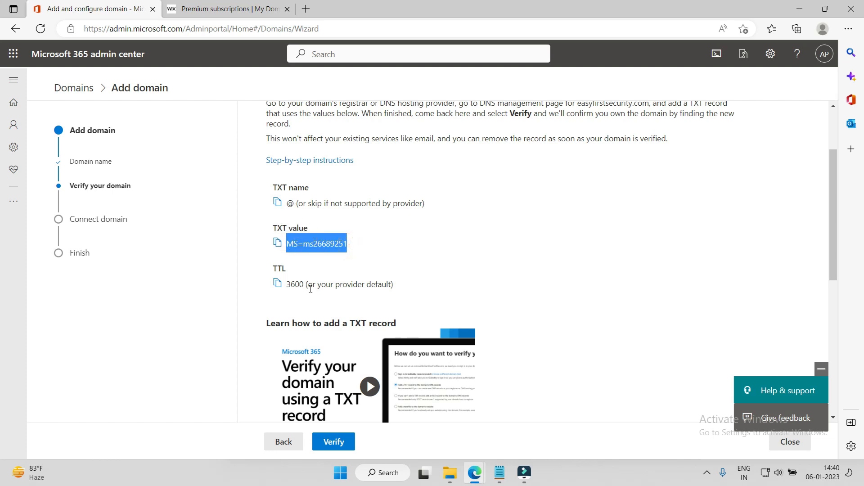
{"action": "mouse_move", "coordinate": [441, 253]}
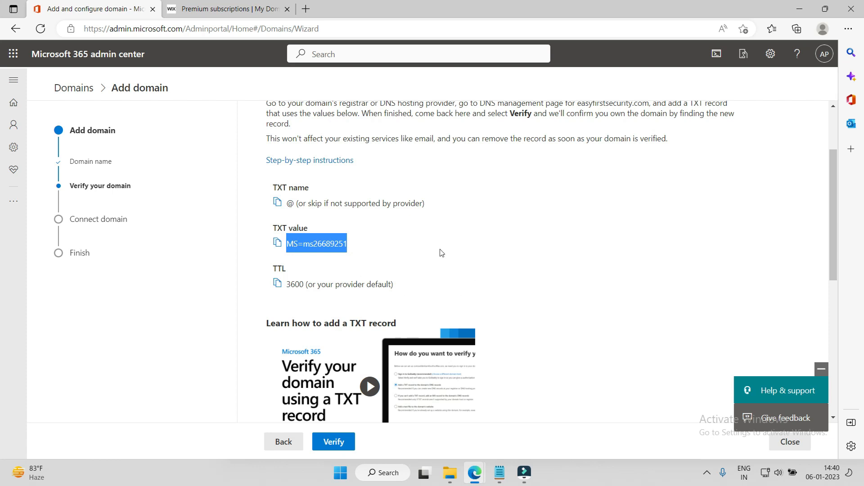
{"action": "left_click", "coordinate": [226, 9]}
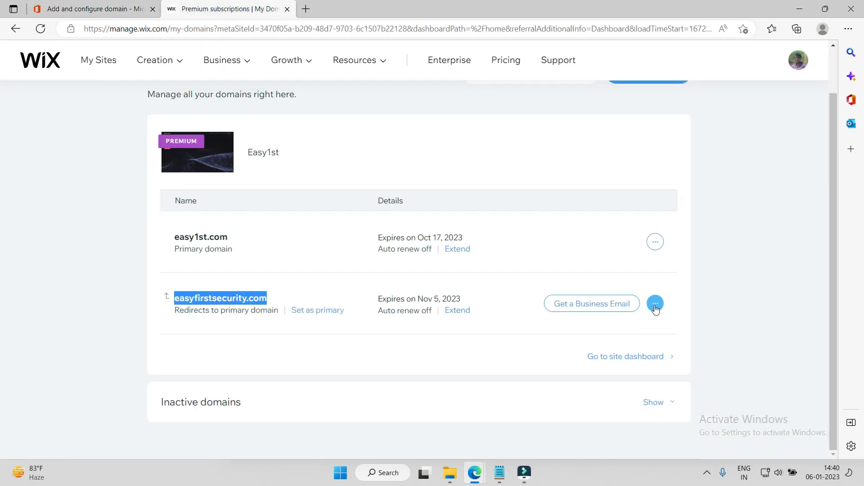
Step: In easyfirstsecurity.com's Wix DNS records, add and save a TXT record with MS=ms26689251
{"action": "left_click", "coordinate": [655, 304]}
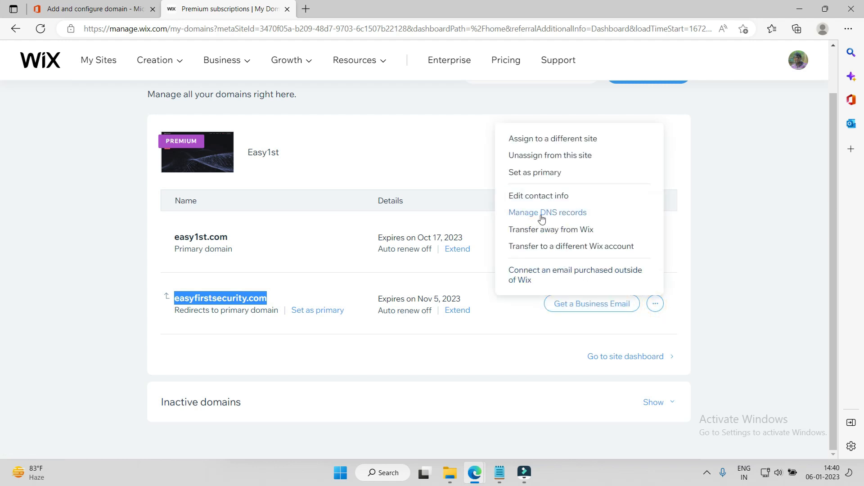
{"action": "left_click", "coordinate": [547, 212]}
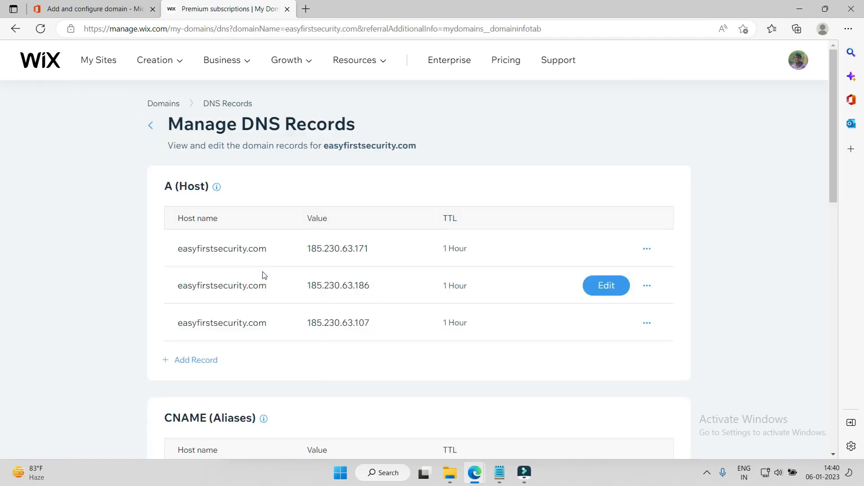
{"action": "scroll", "scroll_direction": "down", "scroll_amount": 3}
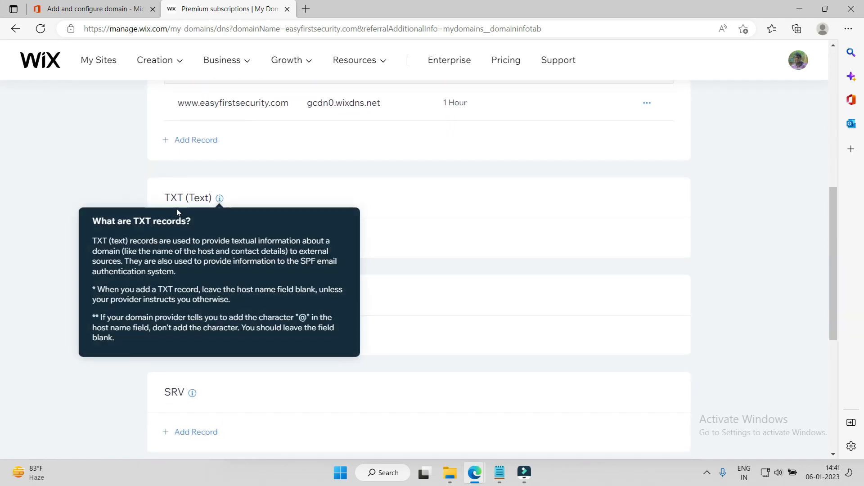
{"action": "left_click", "coordinate": [195, 140]}
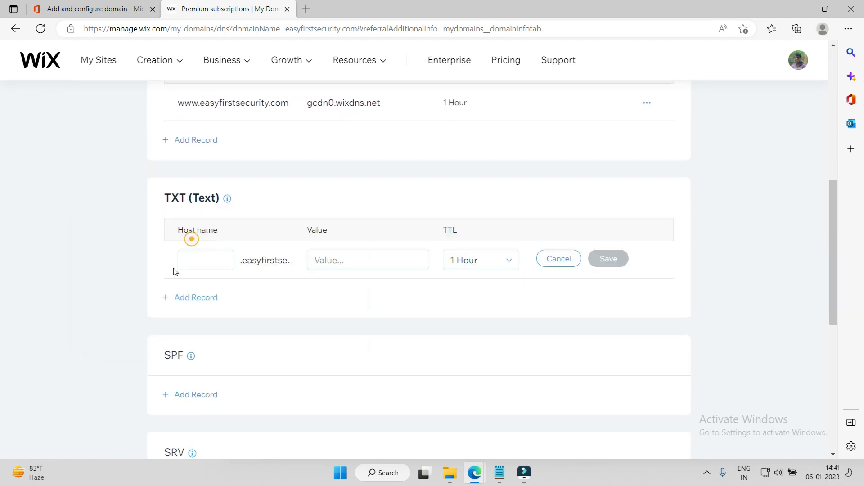
{"action": "type", "text": "MS=ms26489251"}
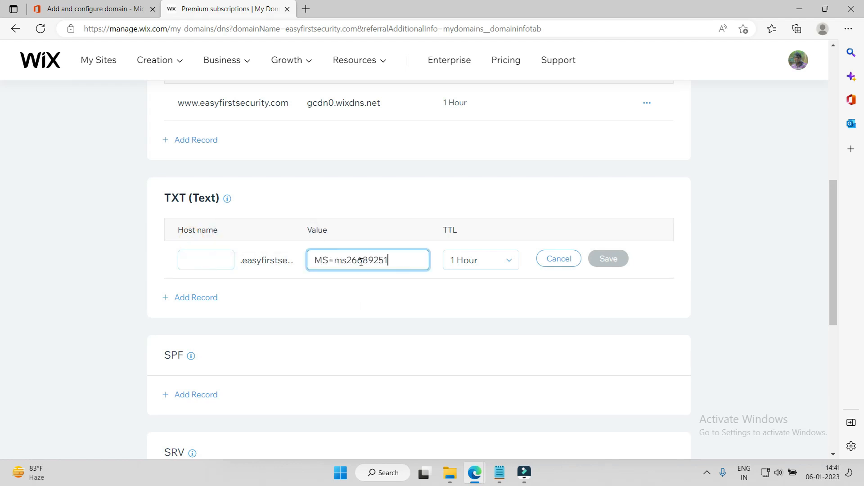
{"action": "mouse_move", "coordinate": [514, 278]}
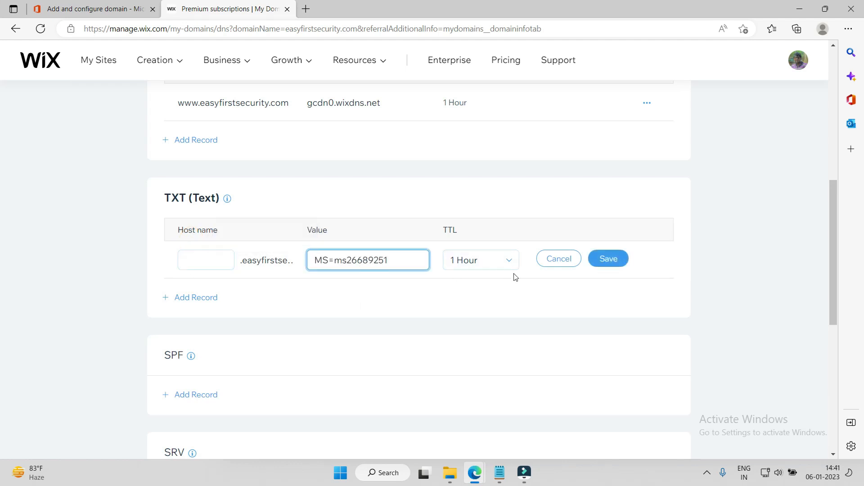
{"action": "left_click", "coordinate": [607, 258]}
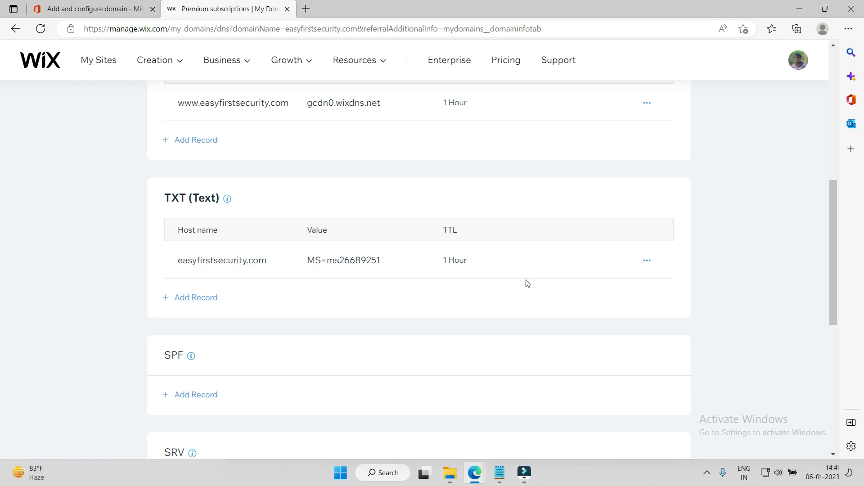
{"action": "mouse_move", "coordinate": [214, 286]}
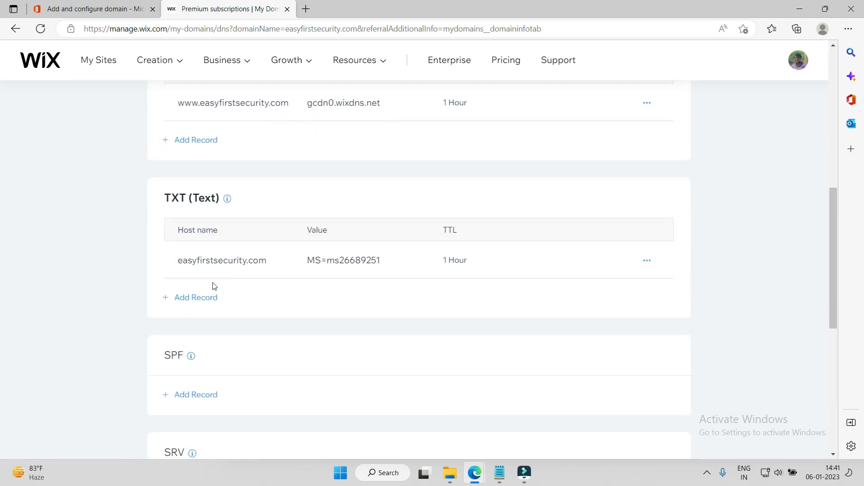
{"action": "mouse_move", "coordinate": [400, 279]}
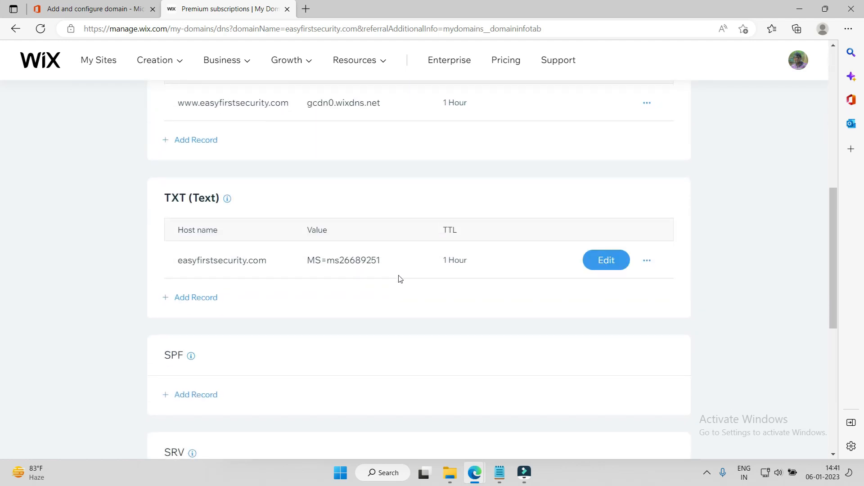
Step: Back in Microsoft 365, run Verify to check easyfirstsecurity.com for the TXT record
{"action": "left_click", "coordinate": [92, 8]}
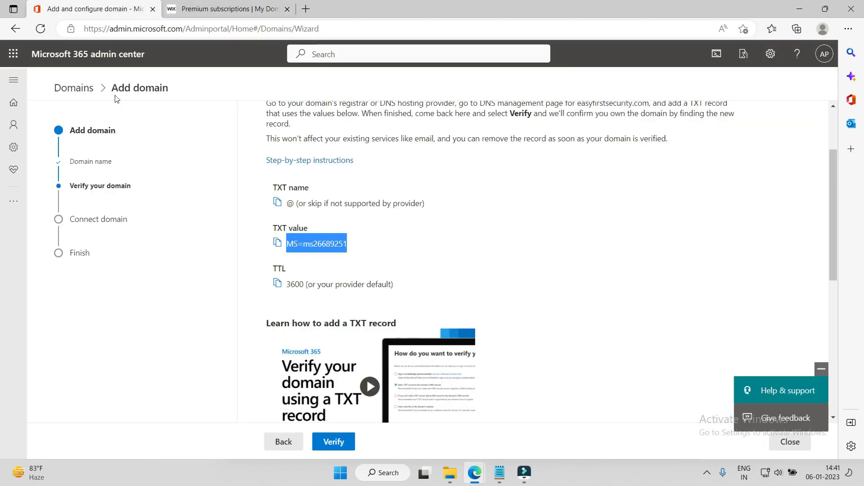
{"action": "scroll", "scroll_direction": "down", "scroll_amount": 3}
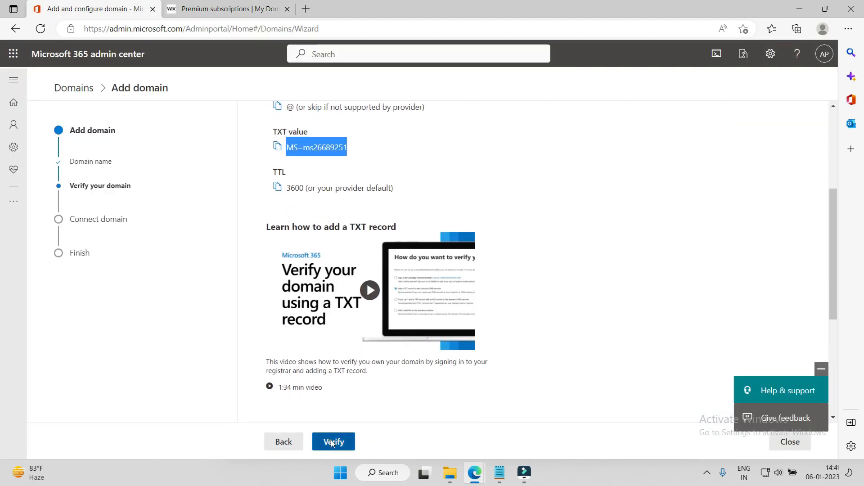
{"action": "left_click", "coordinate": [333, 441]}
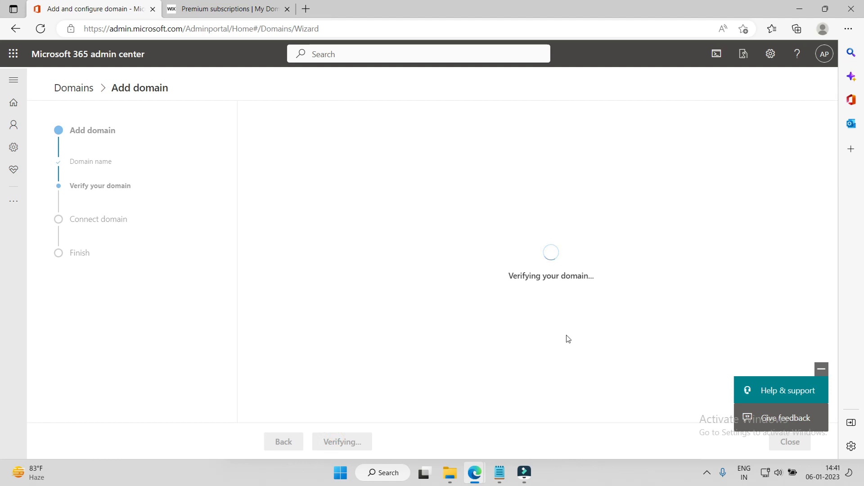
{"action": "mouse_move", "coordinate": [605, 265]}
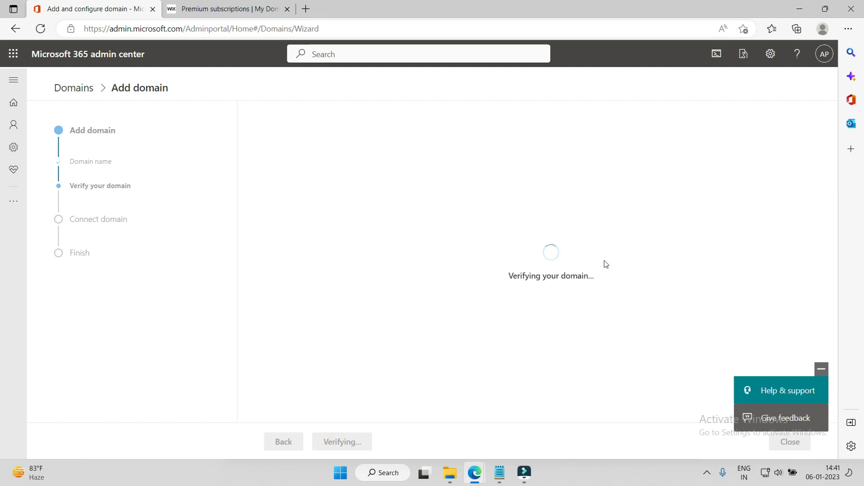
{"action": "mouse_move", "coordinate": [617, 248]}
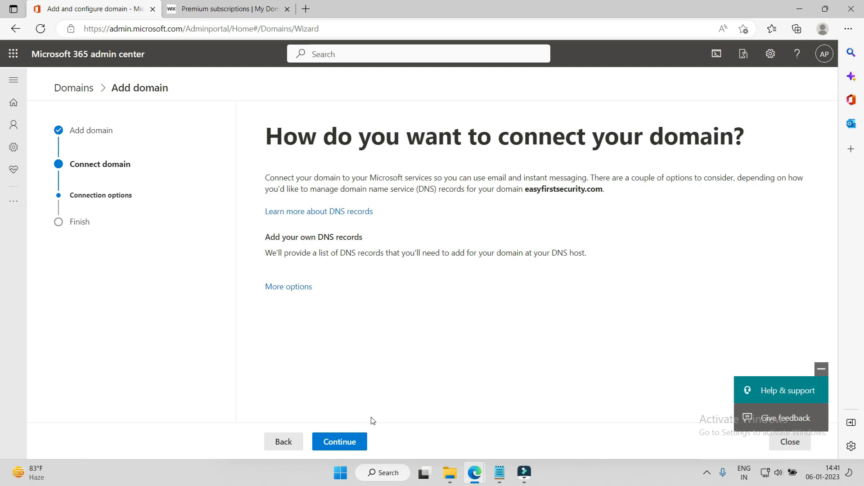
Step: Choose to add your own DNS records and uncheck the Exchange email records
{"action": "left_click", "coordinate": [339, 442]}
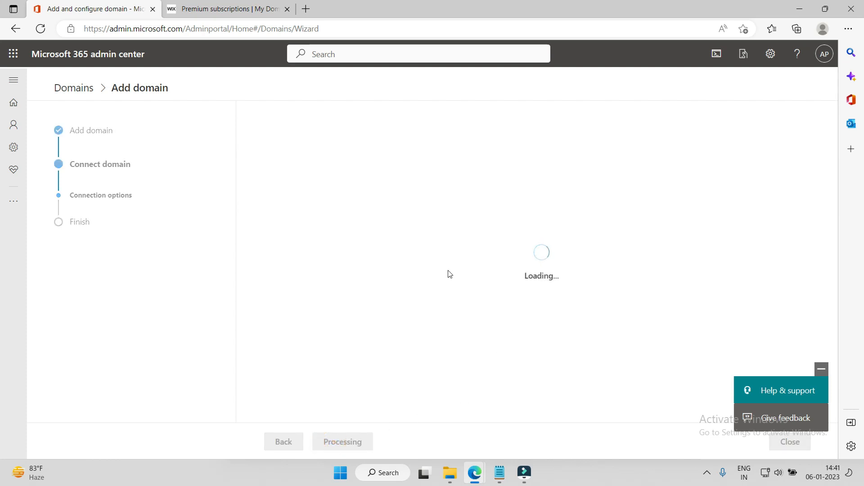
{"action": "mouse_move", "coordinate": [444, 300]}
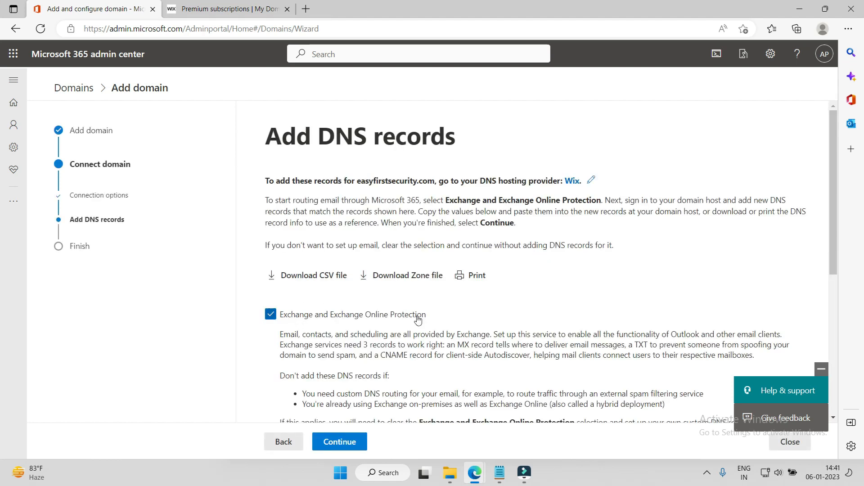
{"action": "scroll", "scroll_direction": "down", "scroll_amount": 3}
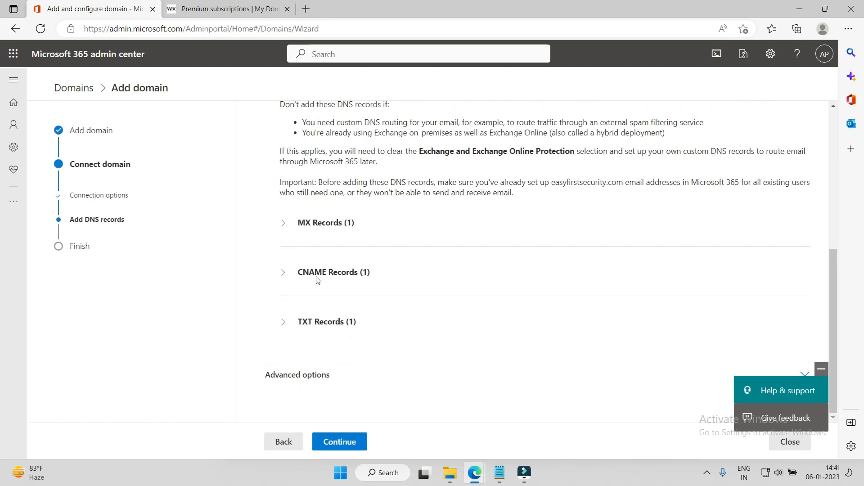
{"action": "scroll", "scroll_direction": "up", "scroll_amount": 3}
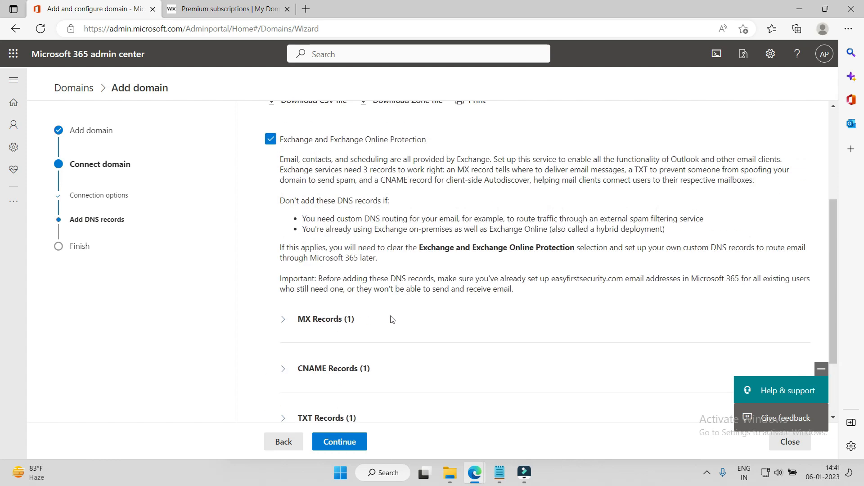
{"action": "scroll", "scroll_direction": "up", "scroll_amount": 3}
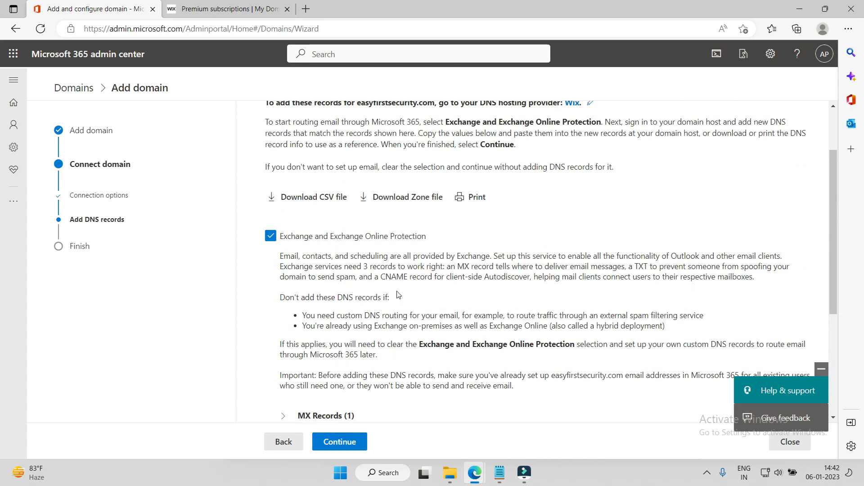
{"action": "scroll", "scroll_direction": "down", "scroll_amount": 3}
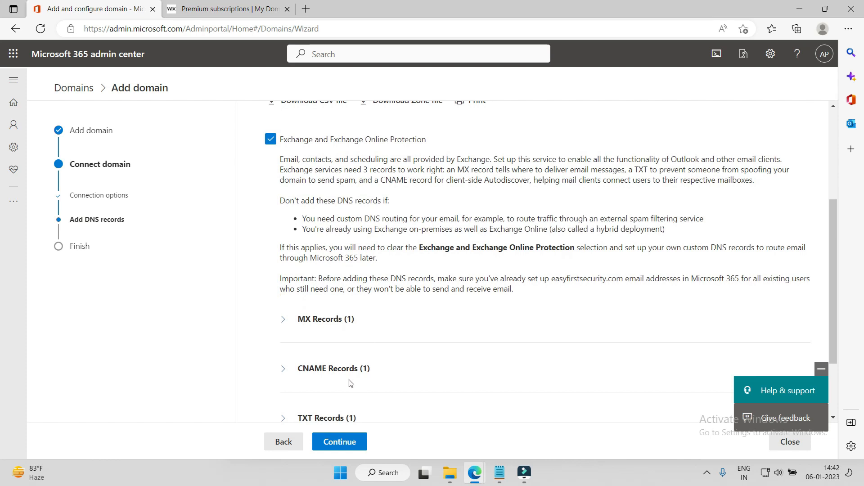
{"action": "scroll", "scroll_direction": "down", "scroll_amount": 3}
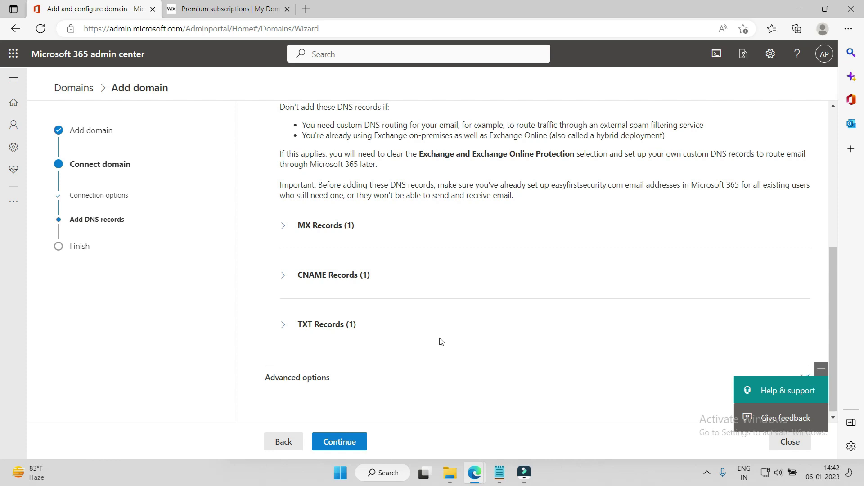
{"action": "scroll", "scroll_direction": "up", "scroll_amount": 3}
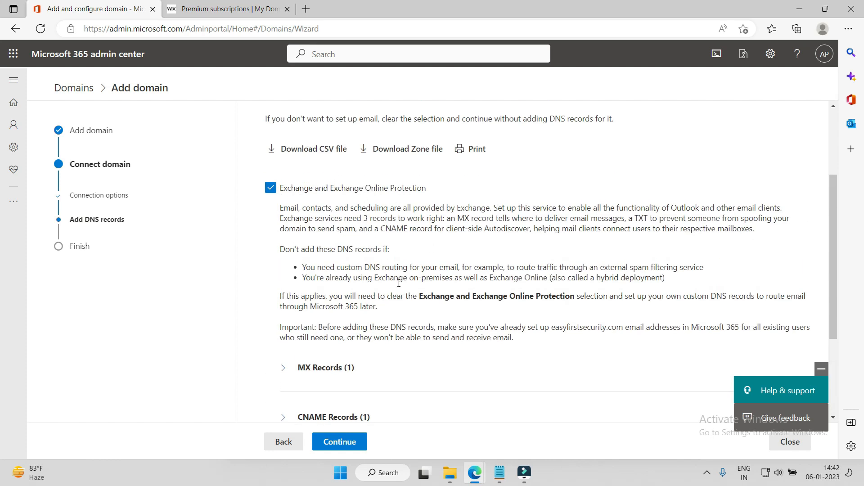
{"action": "scroll", "scroll_direction": "up", "scroll_amount": 3}
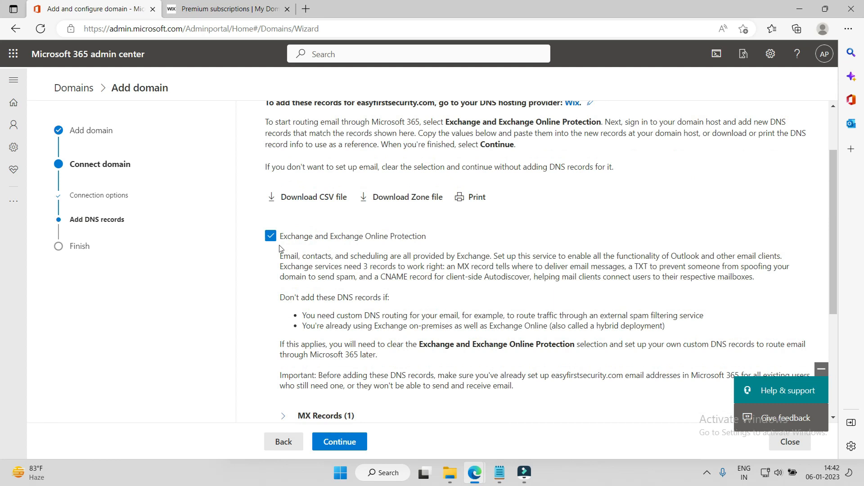
{"action": "left_click", "coordinate": [270, 236]}
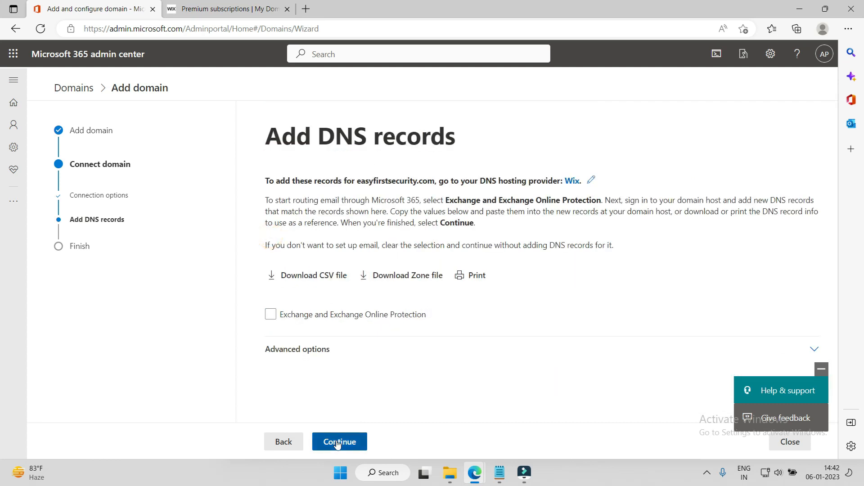
Step: Continue past the remaining setup pages until domain setup is complete
{"action": "left_click", "coordinate": [339, 442]}
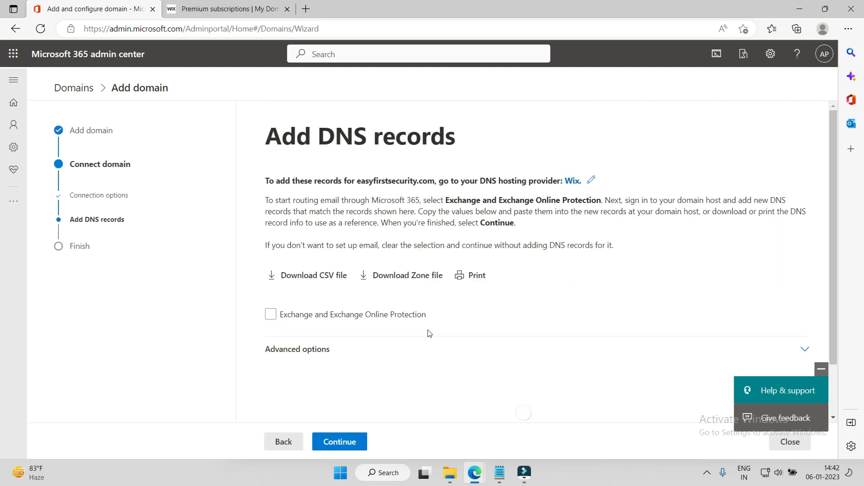
{"action": "left_click", "coordinate": [340, 442]}
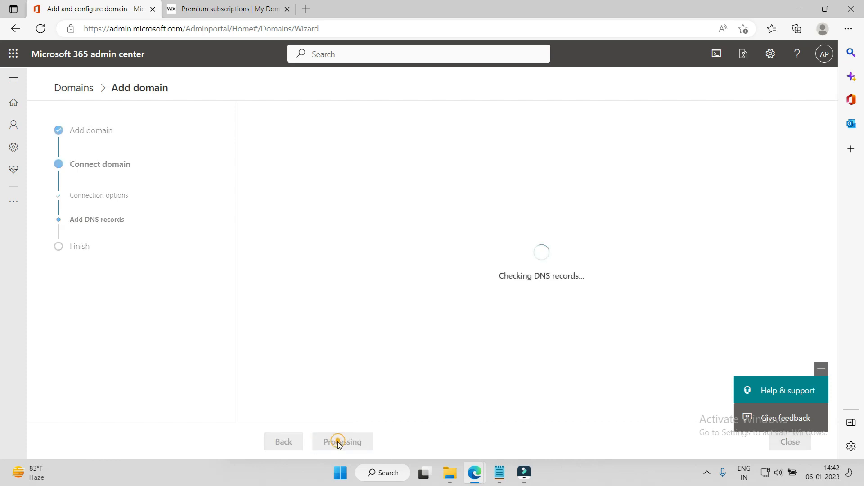
{"action": "left_click", "coordinate": [341, 442]}
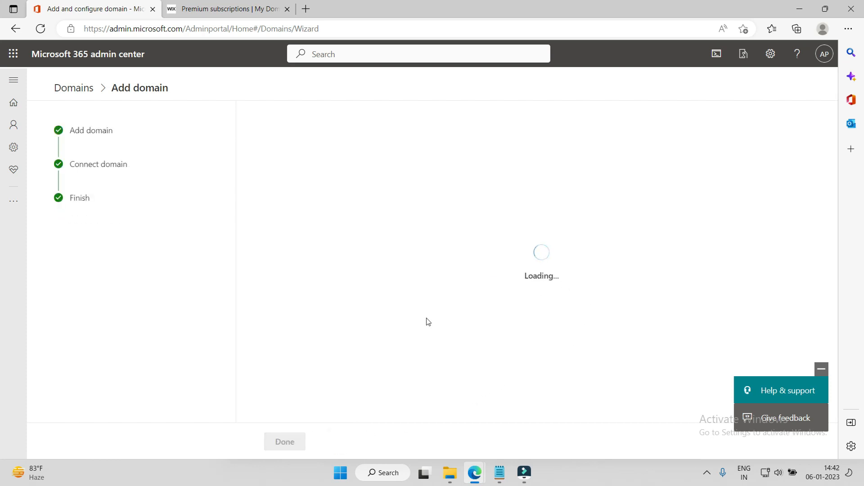
{"action": "mouse_move", "coordinate": [356, 338]}
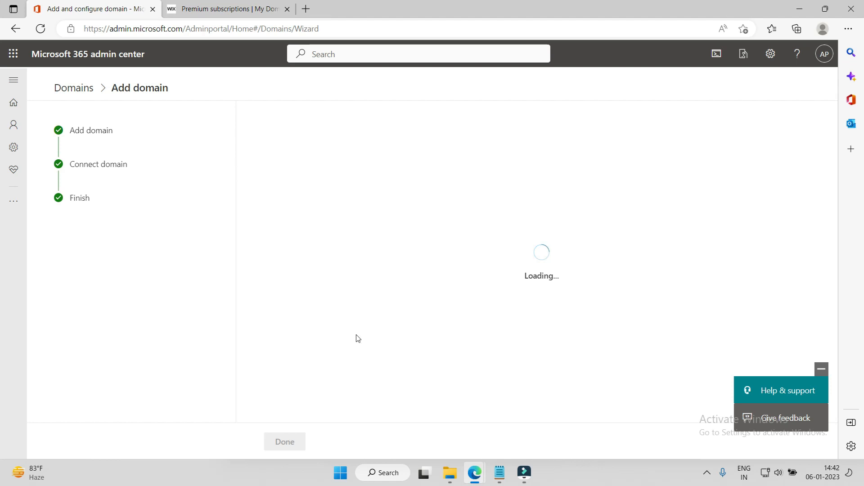
{"action": "mouse_move", "coordinate": [447, 294]}
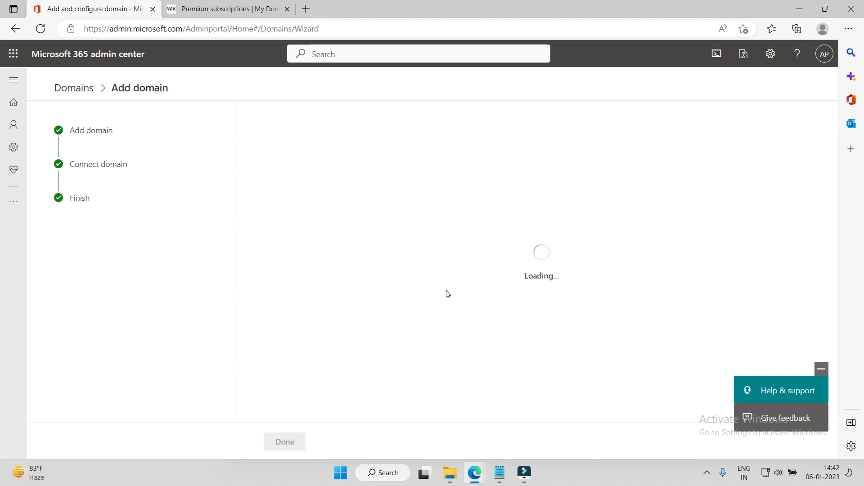
{"action": "mouse_move", "coordinate": [452, 384]}
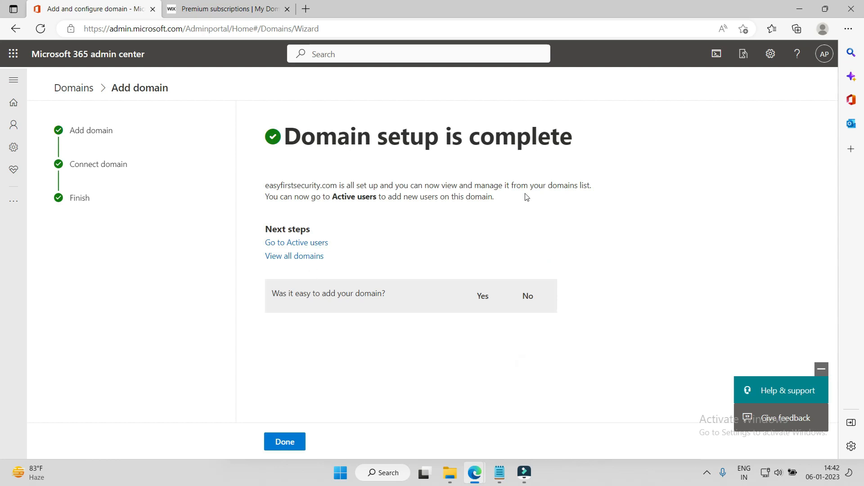
Step: Close the wizard and review easyfirstsecurity.com (Default) in the Domains list
{"action": "left_click", "coordinate": [285, 441]}
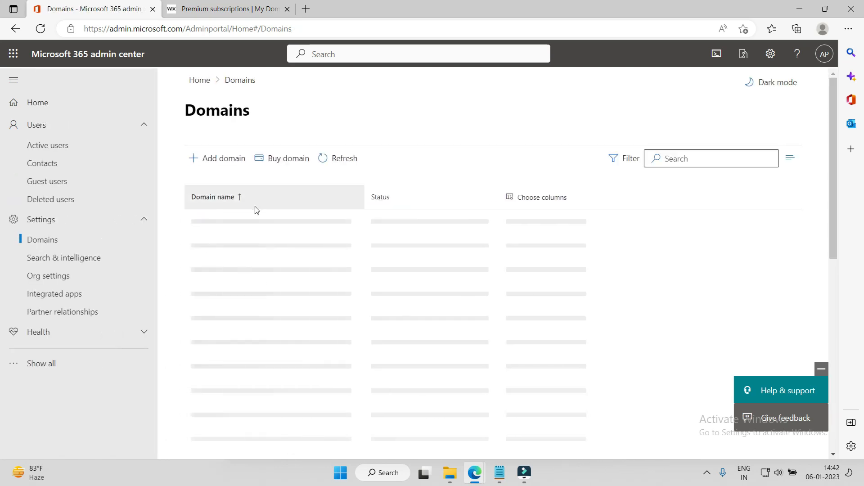
{"action": "left_click", "coordinate": [344, 158]}
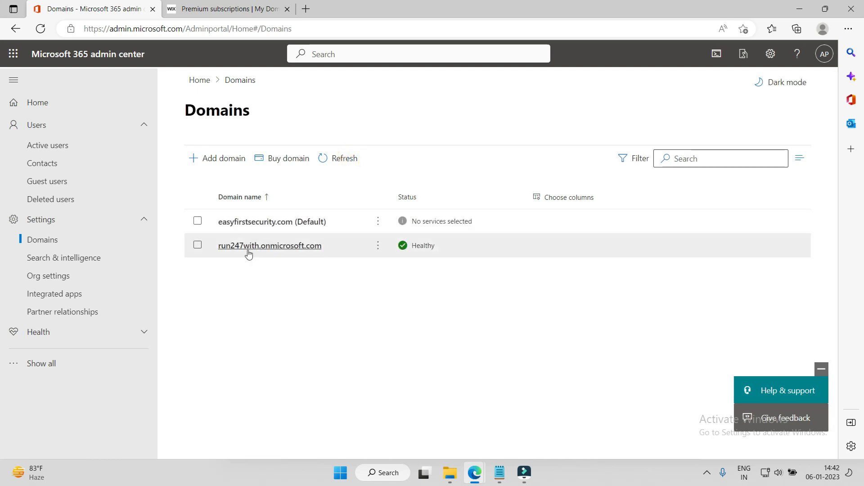
{"action": "mouse_move", "coordinate": [430, 222]}
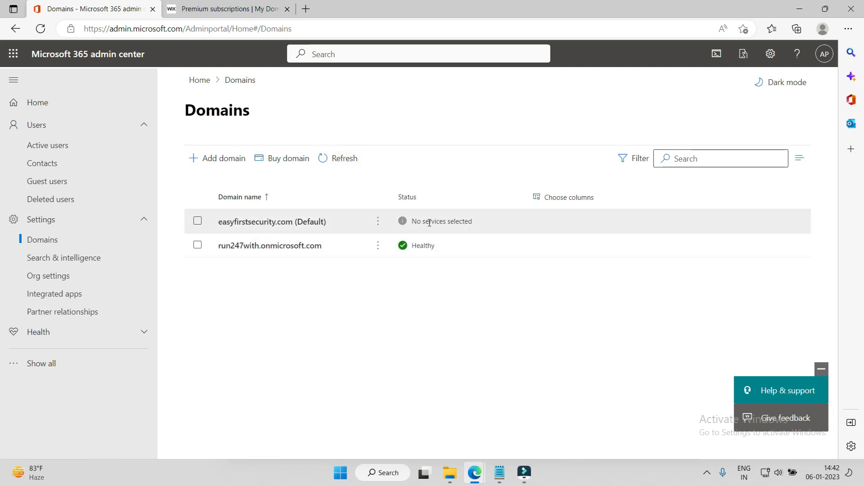
{"action": "left_click", "coordinate": [197, 221]}
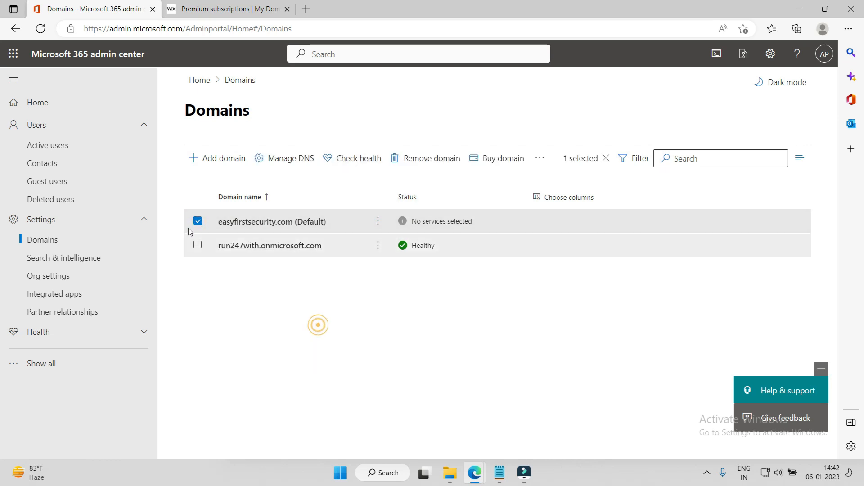
{"action": "left_click", "coordinate": [196, 221]}
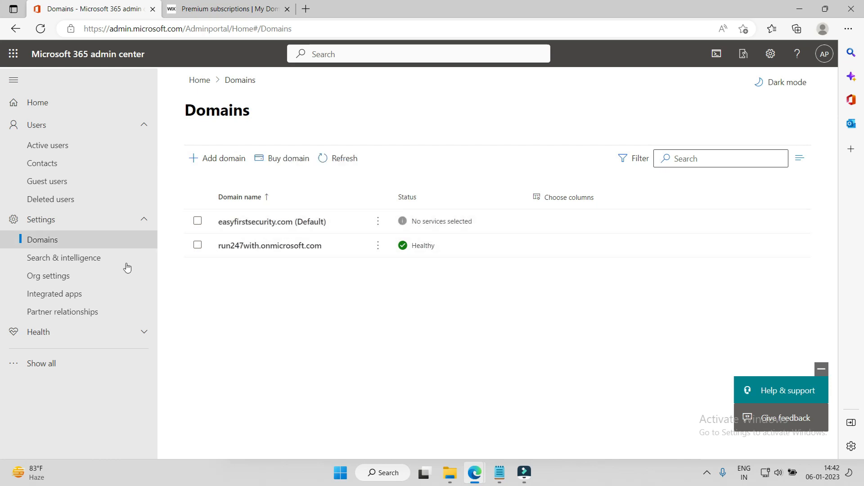
{"action": "left_click", "coordinate": [48, 145]}
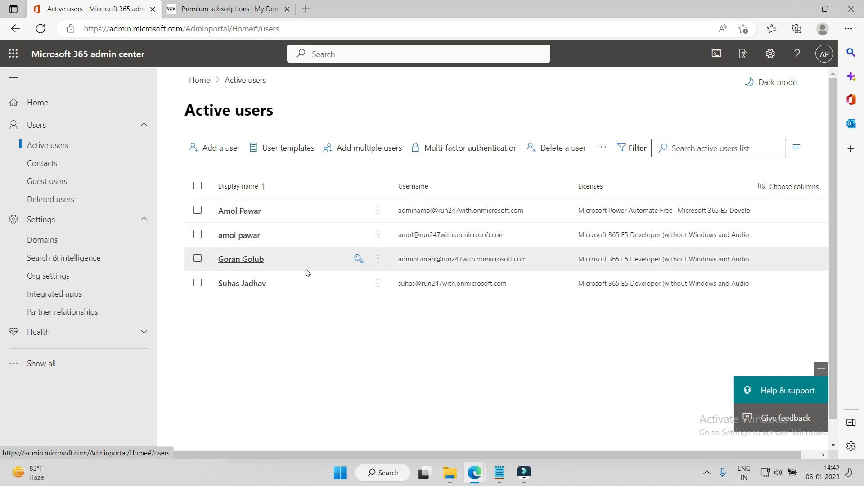
{"action": "mouse_move", "coordinate": [249, 218]}
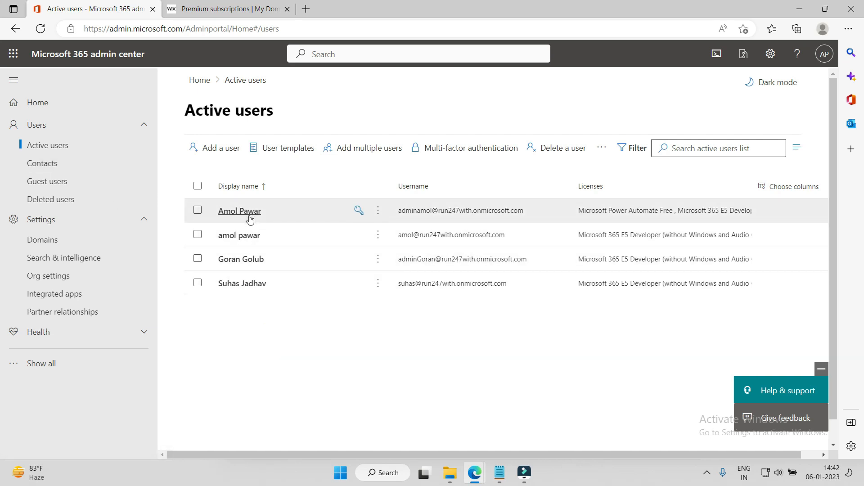
{"action": "left_click", "coordinate": [198, 283]}
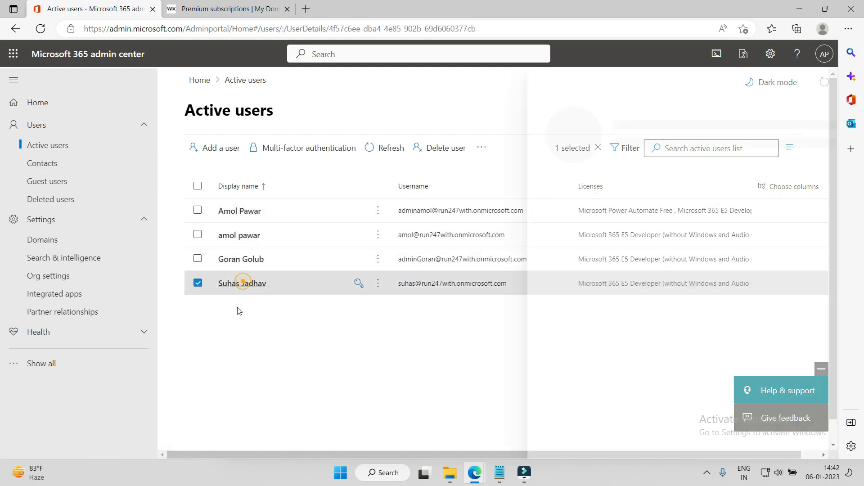
{"action": "left_click", "coordinate": [242, 283]}
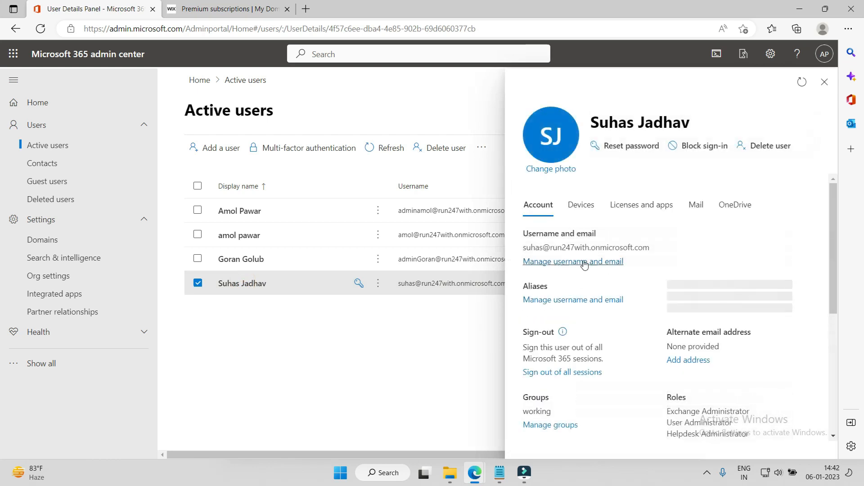
{"action": "left_click", "coordinate": [573, 261]}
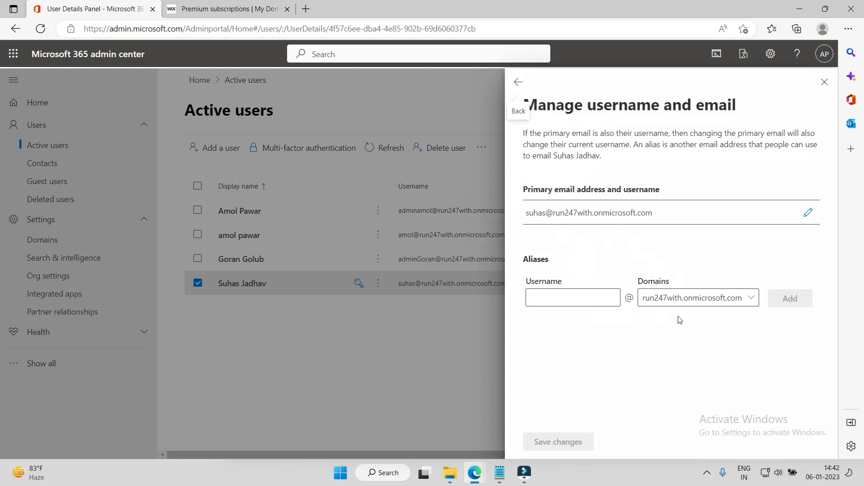
{"action": "left_click", "coordinate": [697, 297]}
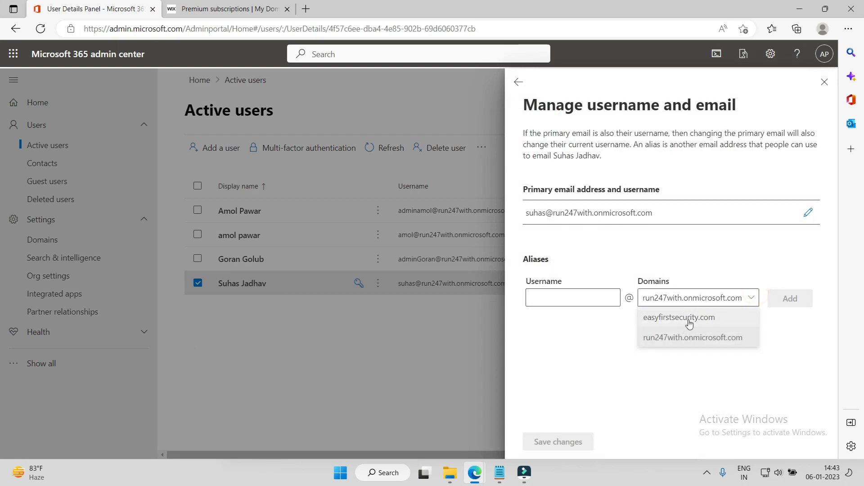
{"action": "left_click", "coordinate": [678, 317]}
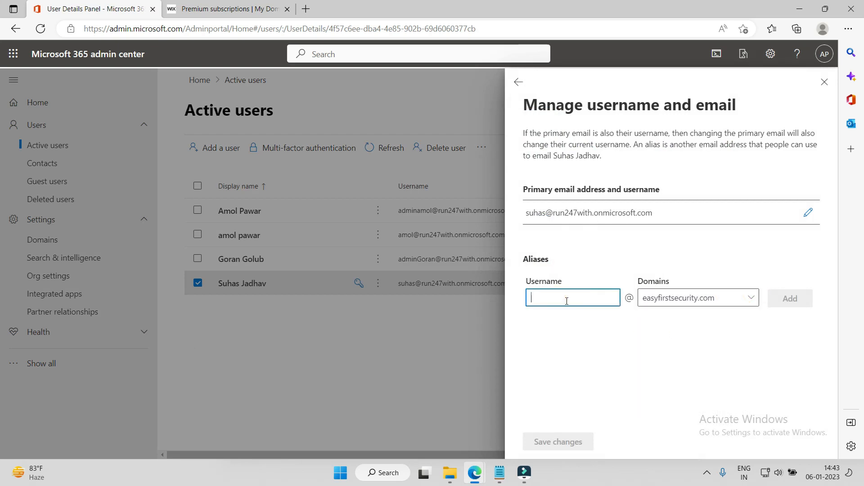
{"action": "type", "text": "suhas"}
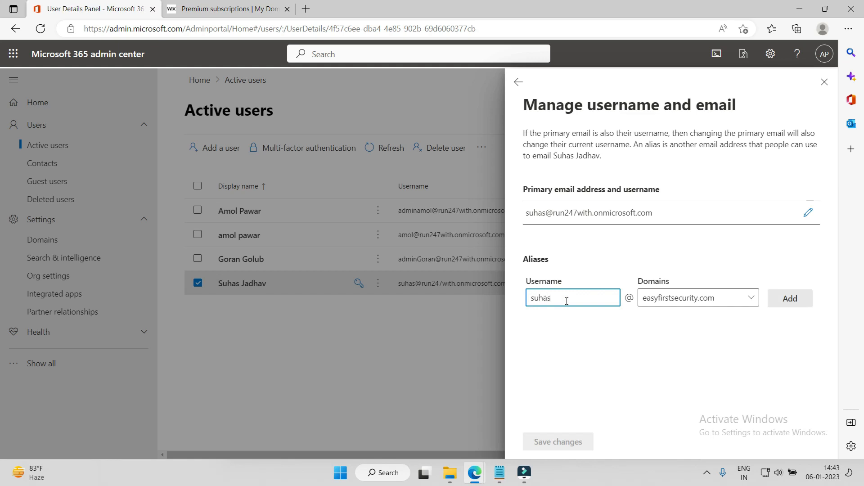
{"action": "type", "text": "."}
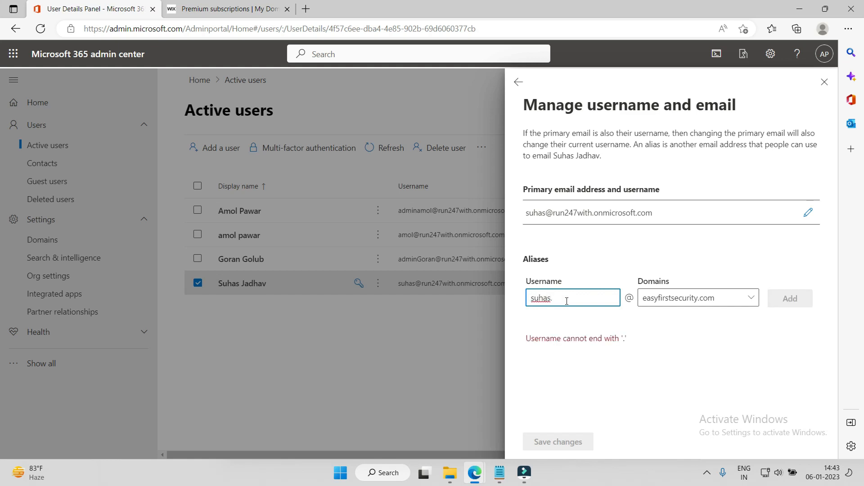
{"action": "type", "text": "j"}
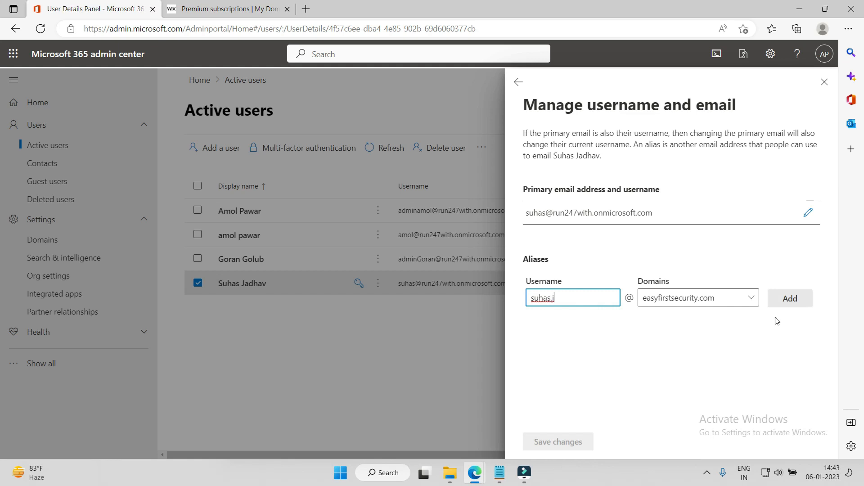
{"action": "left_click", "coordinate": [789, 298]}
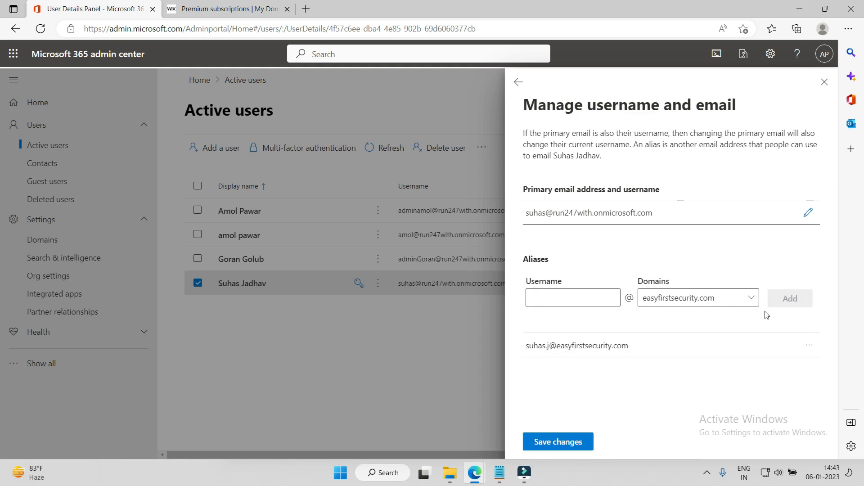
{"action": "mouse_move", "coordinate": [572, 352]}
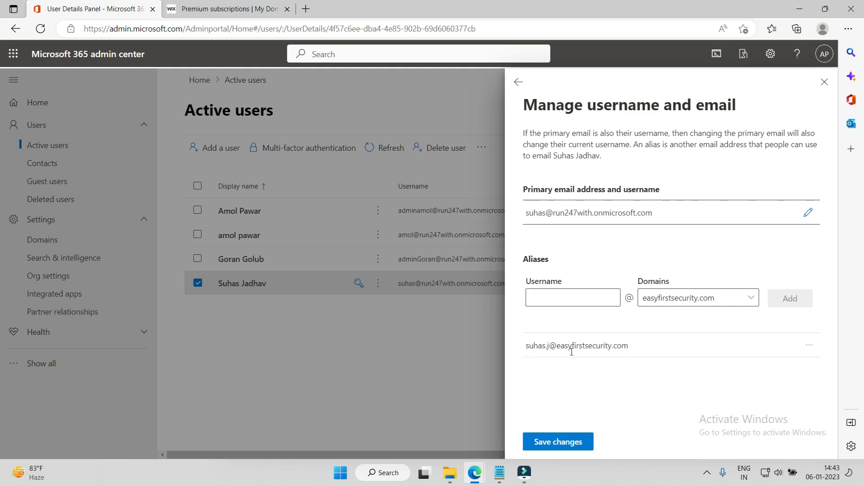
{"action": "mouse_move", "coordinate": [568, 355]}
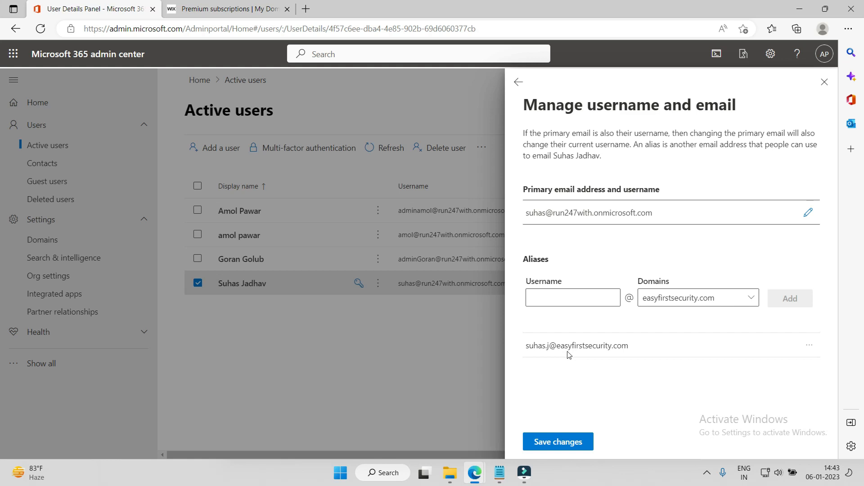
{"action": "mouse_move", "coordinate": [618, 358]}
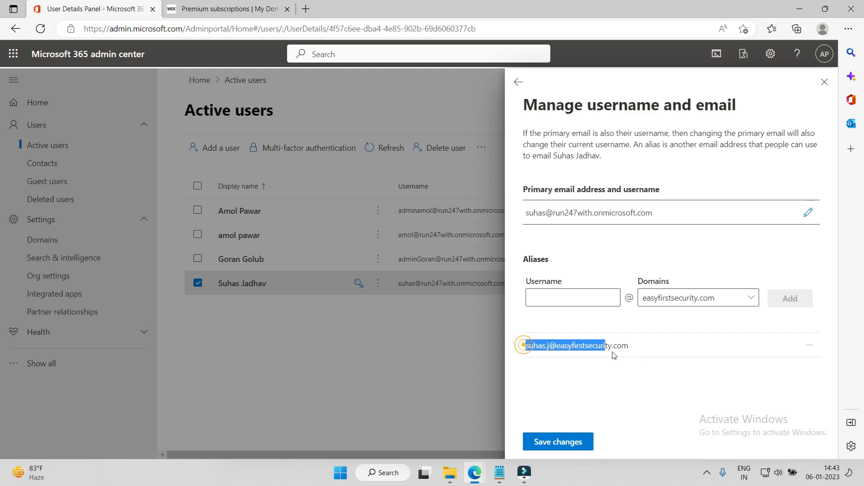
{"action": "left_click", "coordinate": [558, 442]}
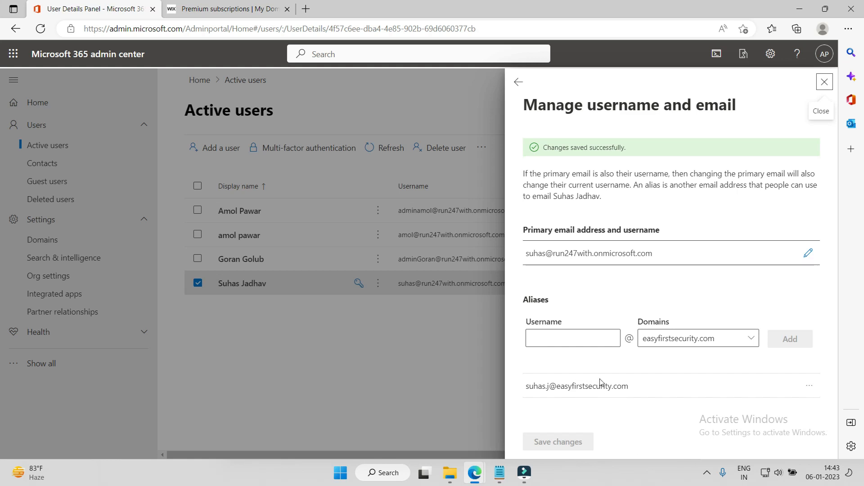
{"action": "double_click", "coordinate": [576, 385]}
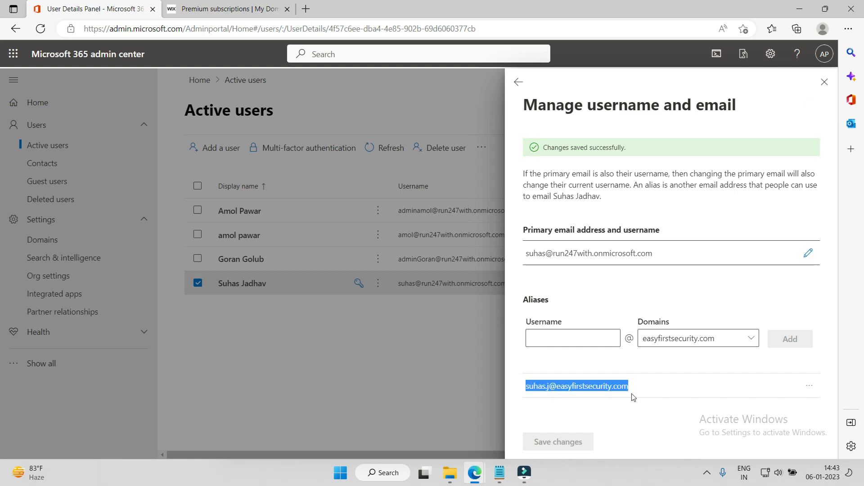
{"action": "right_click", "coordinate": [577, 386]}
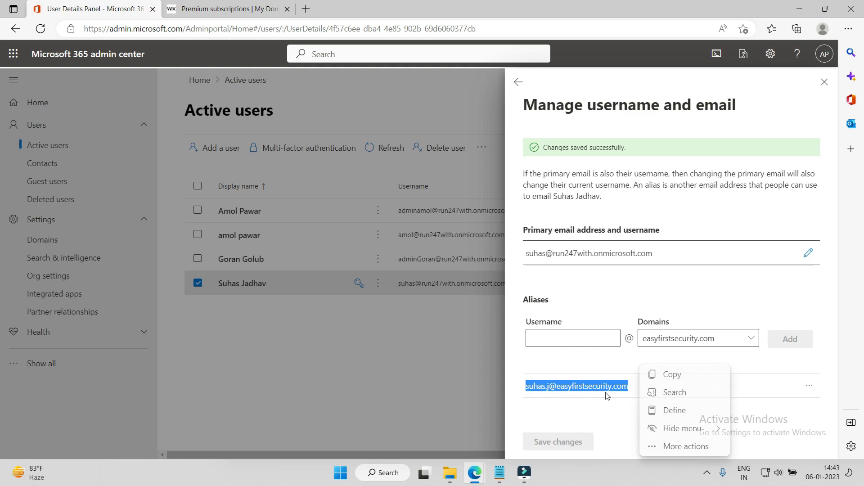
{"action": "mouse_move", "coordinate": [572, 428]}
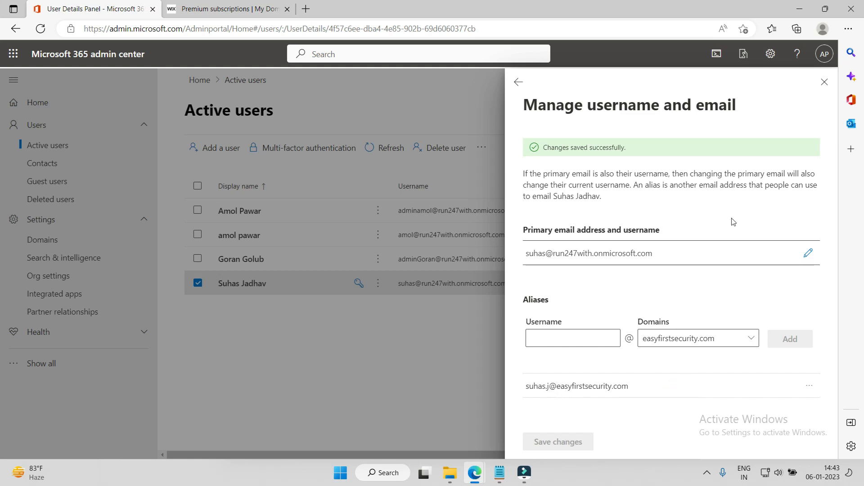
{"action": "mouse_move", "coordinate": [824, 82]}
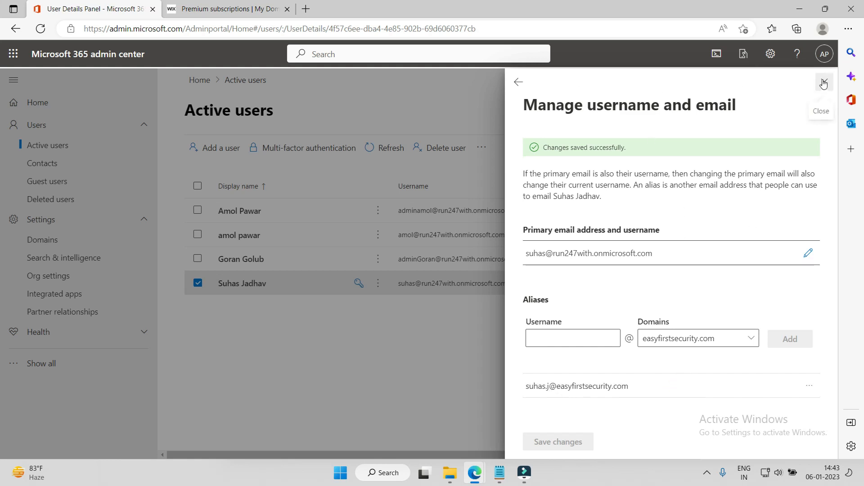
{"action": "mouse_move", "coordinate": [824, 82]}
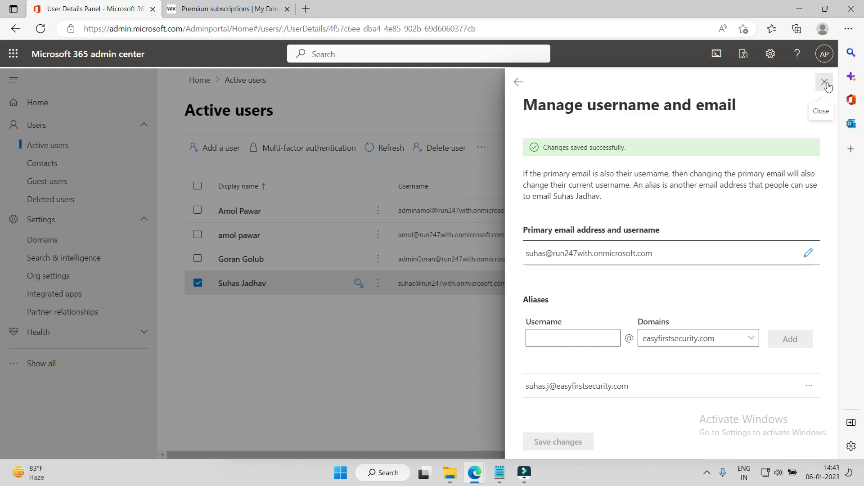
Step: Close the username and email panel and return to the Domains list
{"action": "left_click", "coordinate": [826, 82]}
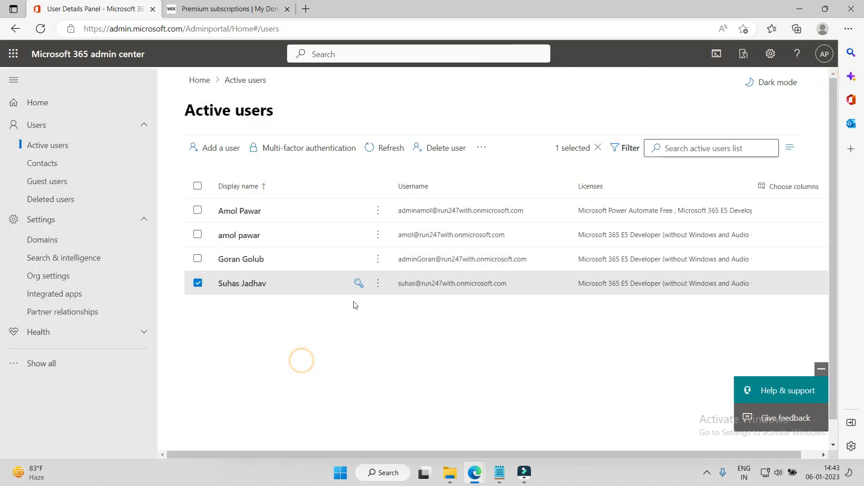
{"action": "mouse_move", "coordinate": [42, 239]}
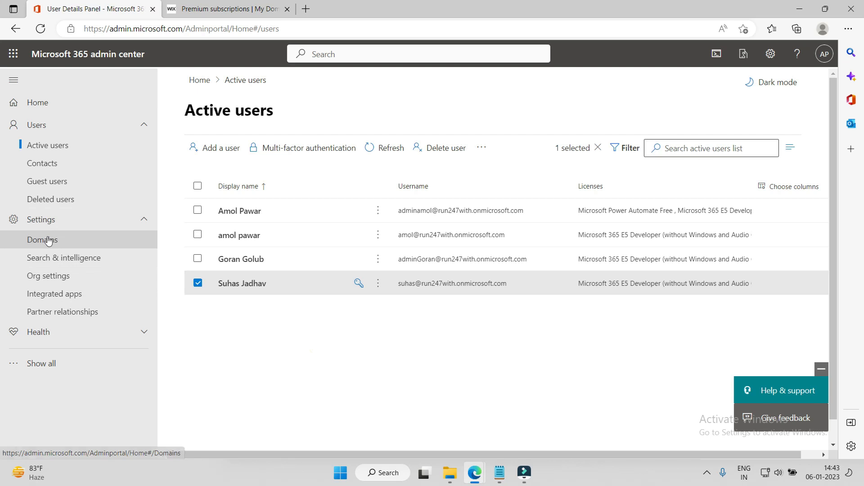
{"action": "left_click", "coordinate": [41, 239]}
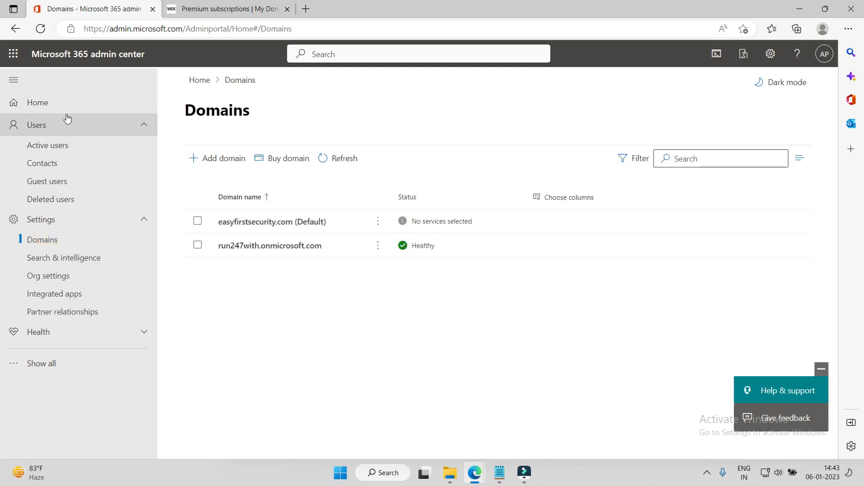
{"action": "mouse_move", "coordinate": [76, 122]}
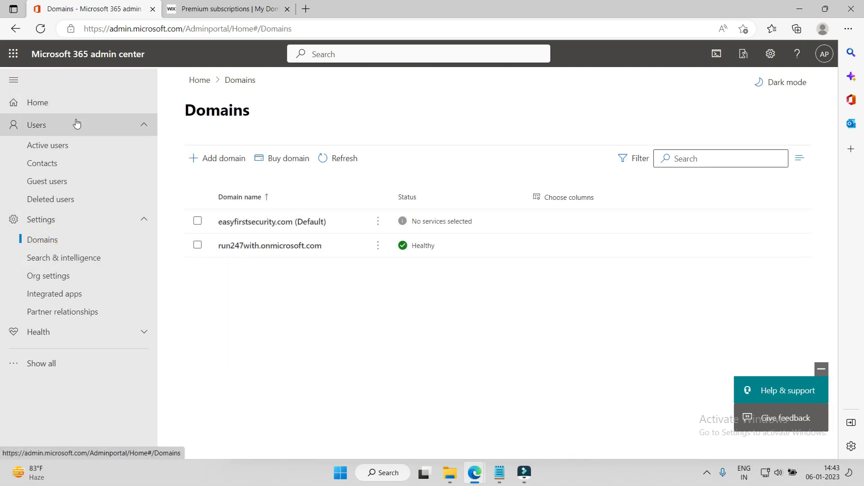
{"action": "mouse_move", "coordinate": [175, 217]}
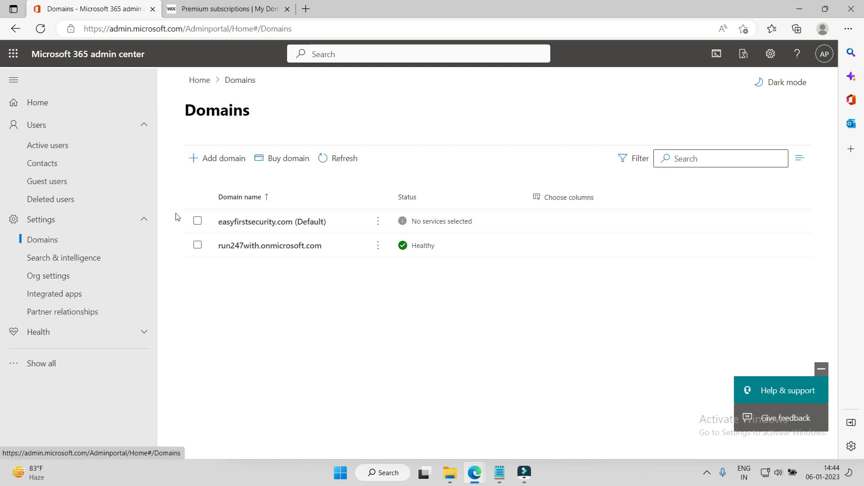
{"action": "mouse_move", "coordinate": [231, 221]}
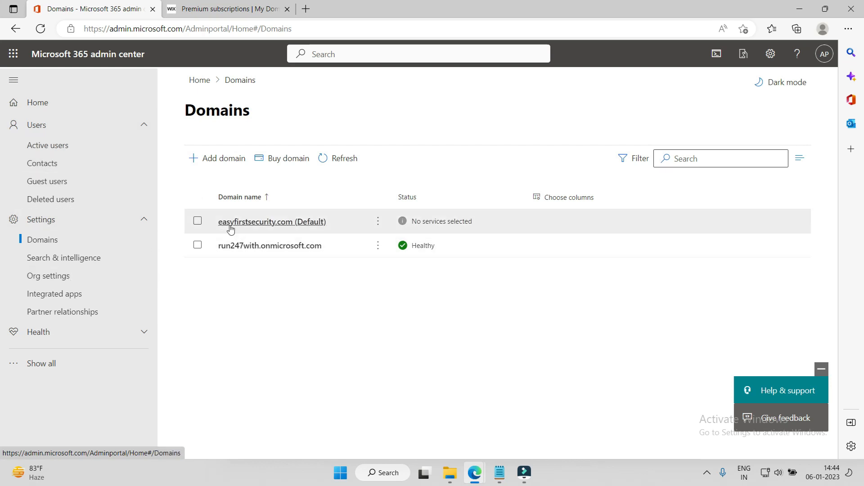
{"action": "mouse_move", "coordinate": [412, 239]}
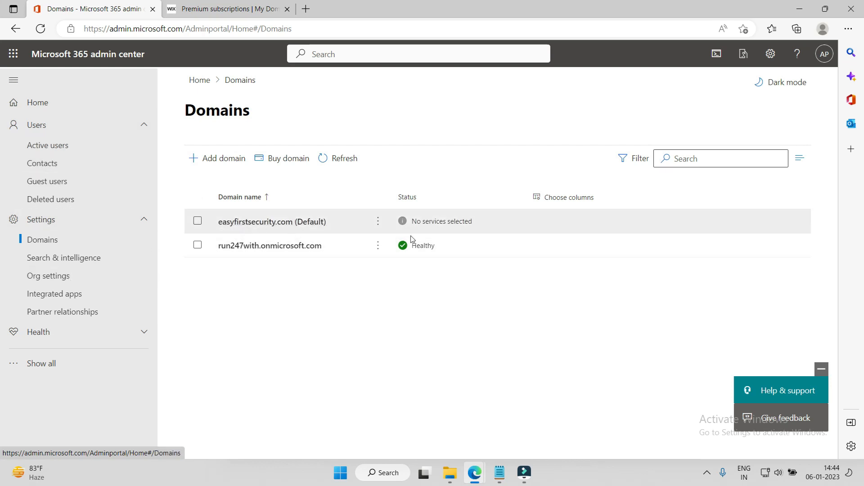
{"action": "mouse_move", "coordinate": [407, 231]}
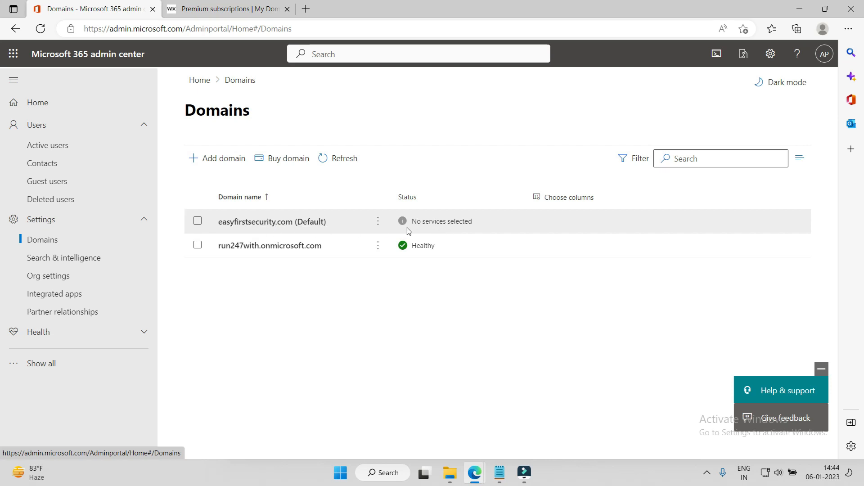
{"action": "mouse_move", "coordinate": [413, 224]}
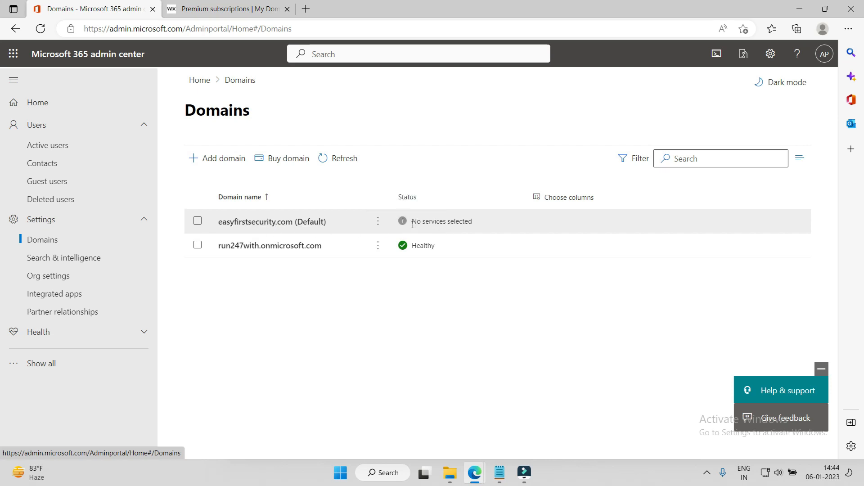
{"action": "mouse_move", "coordinate": [437, 223]}
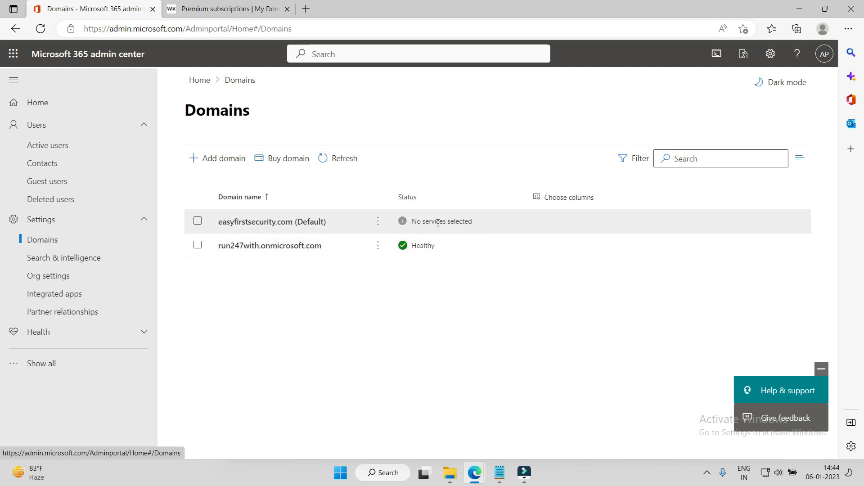
{"action": "mouse_move", "coordinate": [329, 228]}
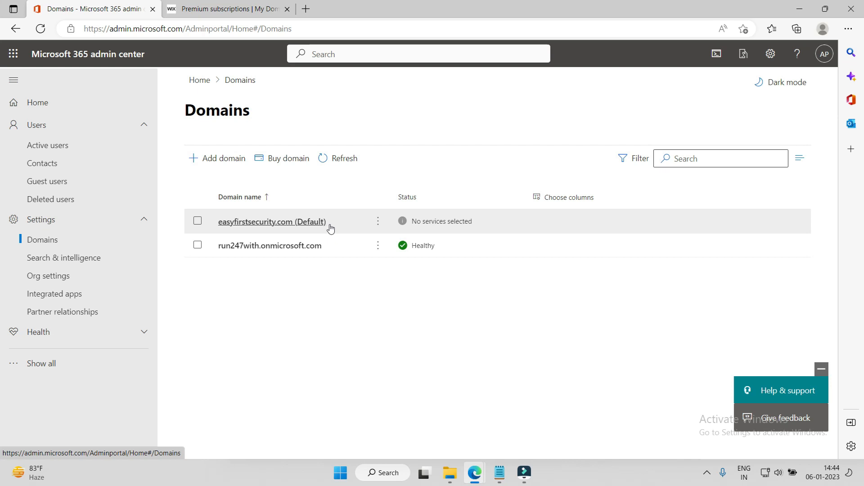
{"action": "mouse_move", "coordinate": [317, 246]}
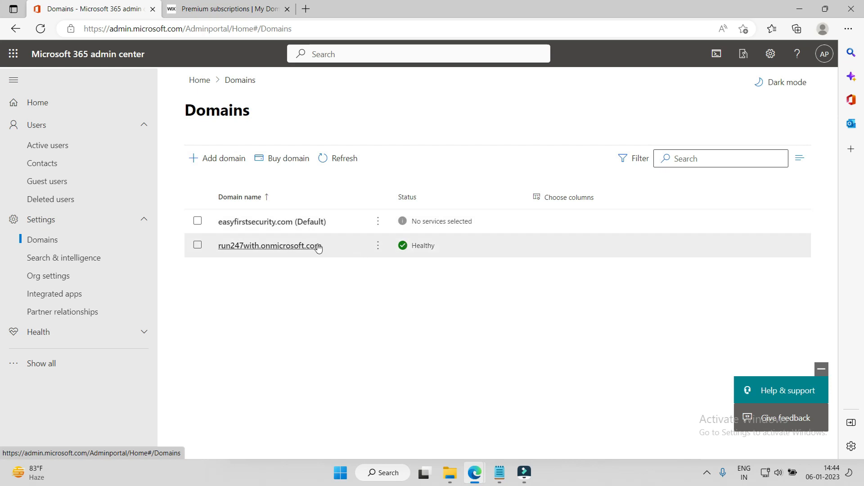
{"action": "mouse_move", "coordinate": [429, 221]}
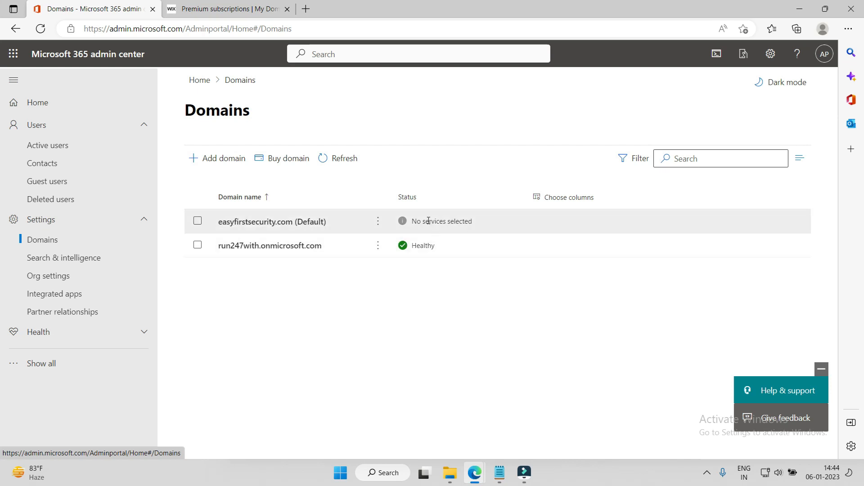
{"action": "mouse_move", "coordinate": [270, 221]}
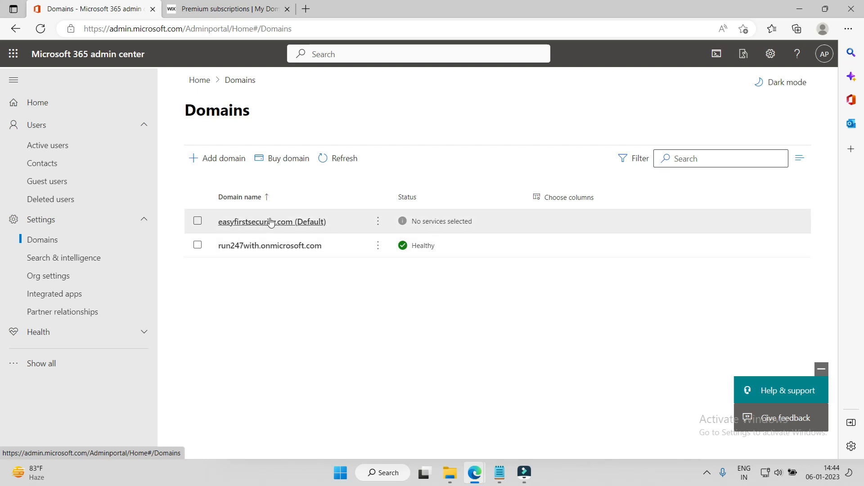
{"action": "mouse_move", "coordinate": [277, 230]}
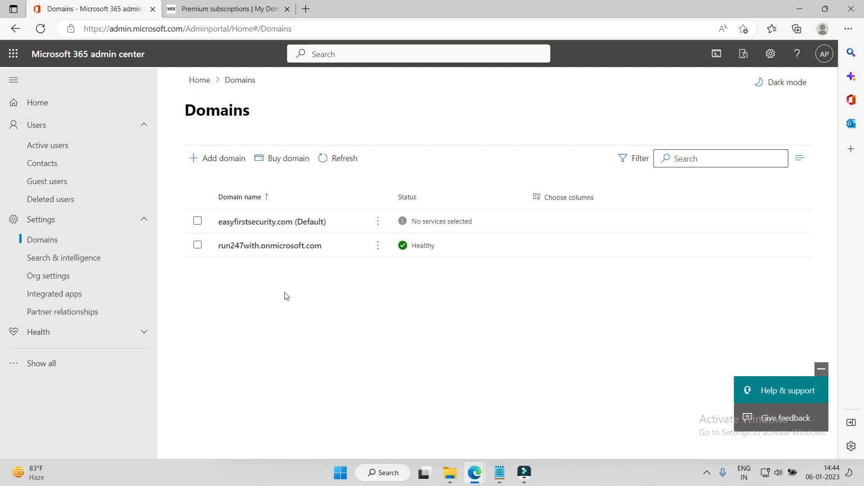
{"action": "mouse_move", "coordinate": [47, 145]}
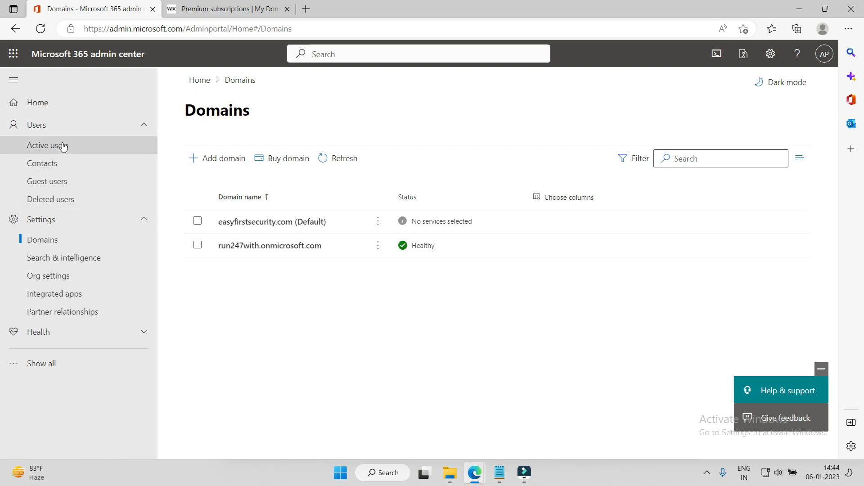
{"action": "mouse_move", "coordinate": [42, 163]}
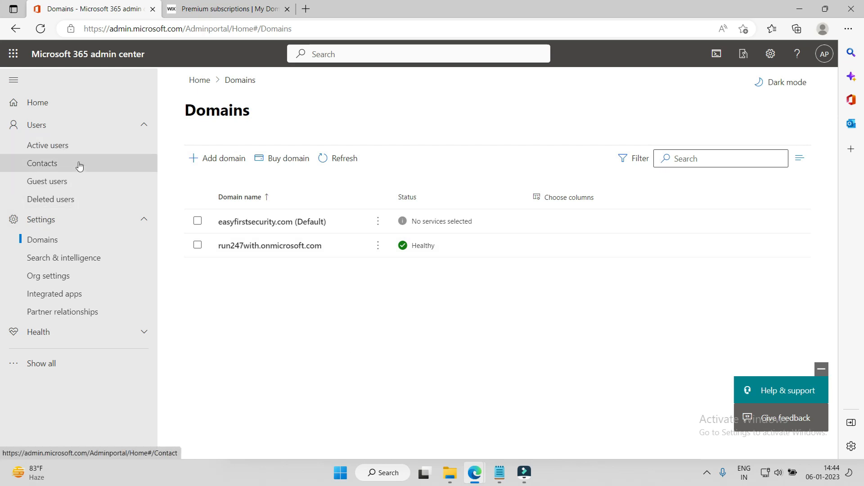